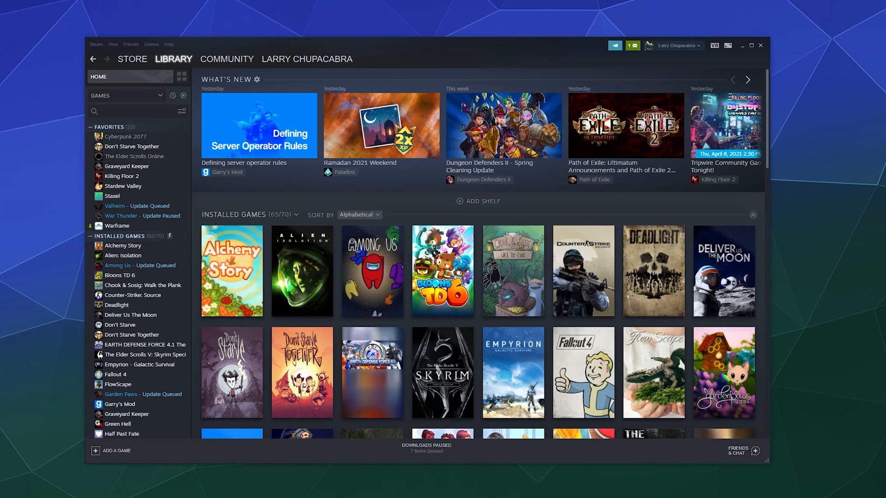
mouse_move(882, 490)
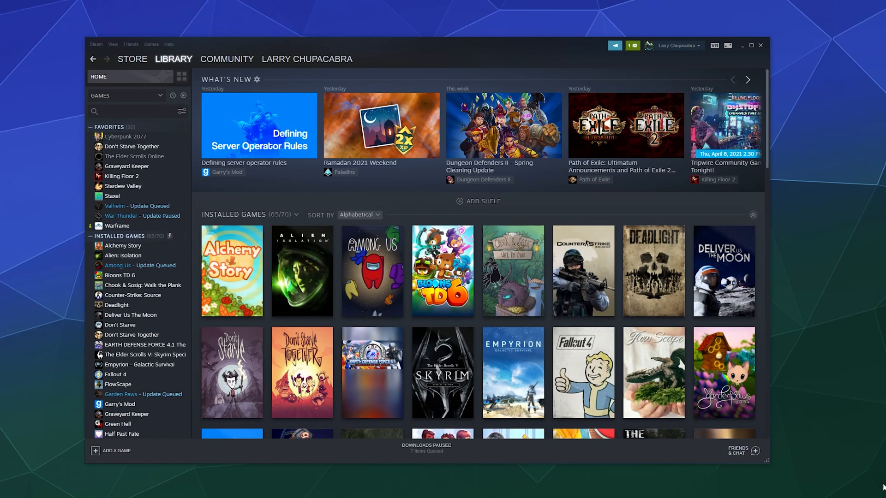
Bring up the main Steam menu from the top-left menu bar.
click(96, 44)
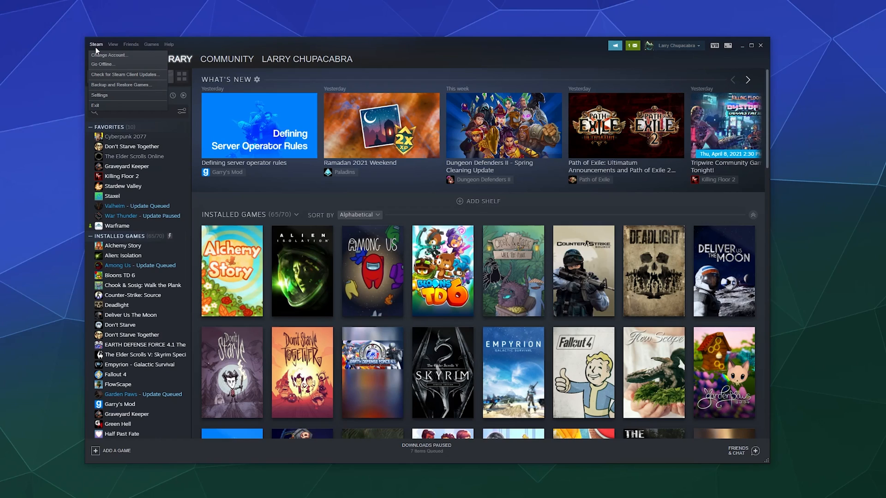
mouse_move(125, 74)
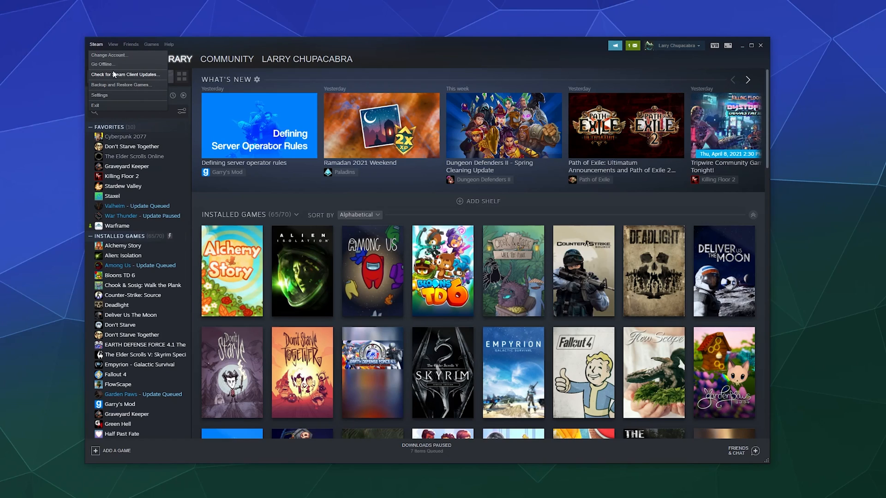
mouse_move(108, 55)
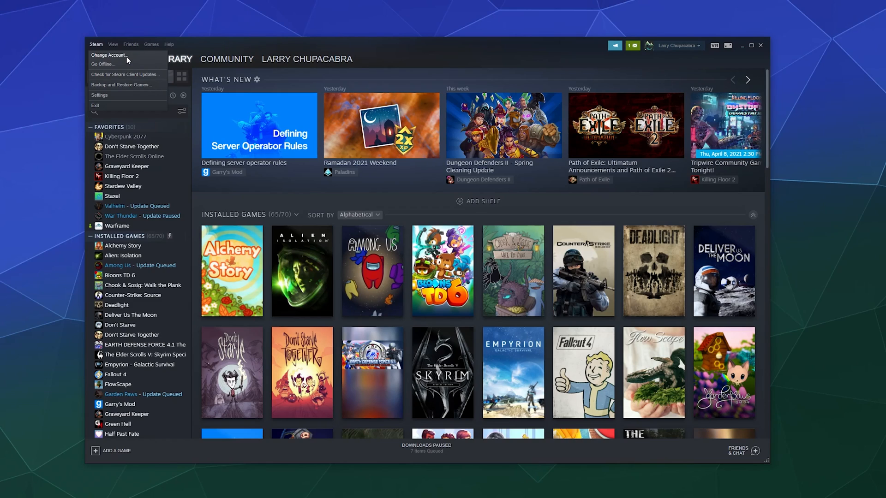
mouse_move(102, 63)
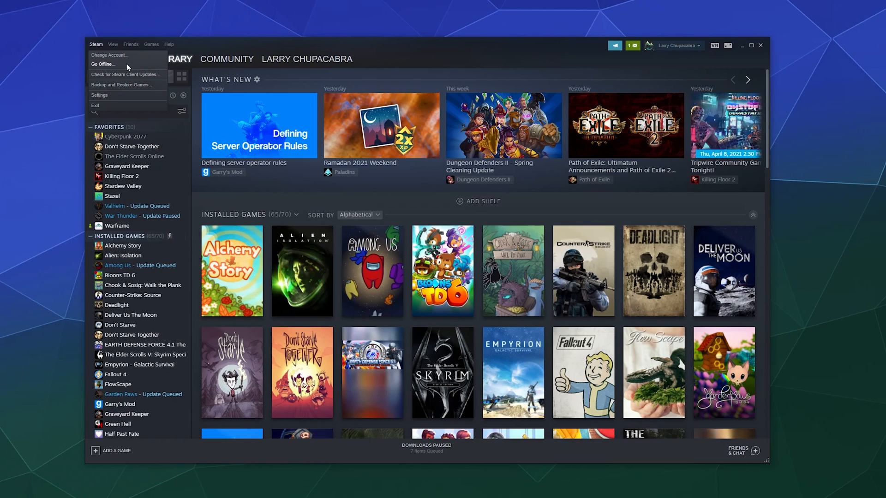
Enter Settings, landing on the Account page with security and beta options.
click(113, 44)
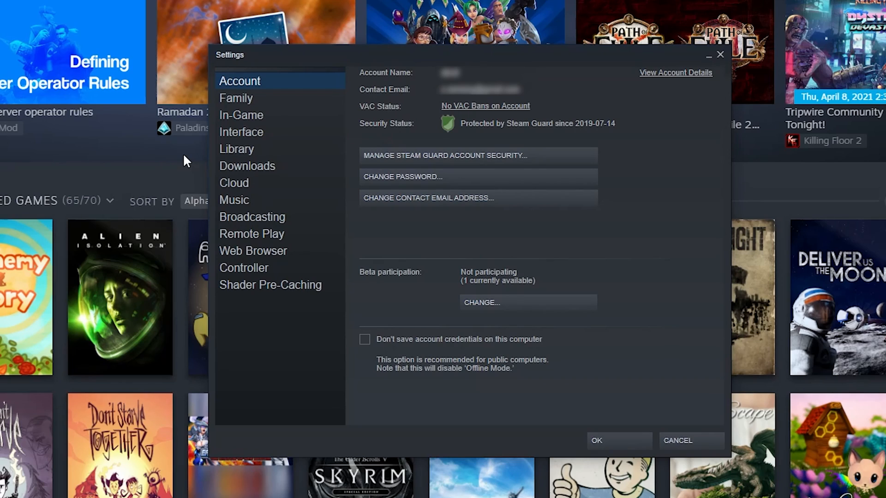
mouse_move(418, 97)
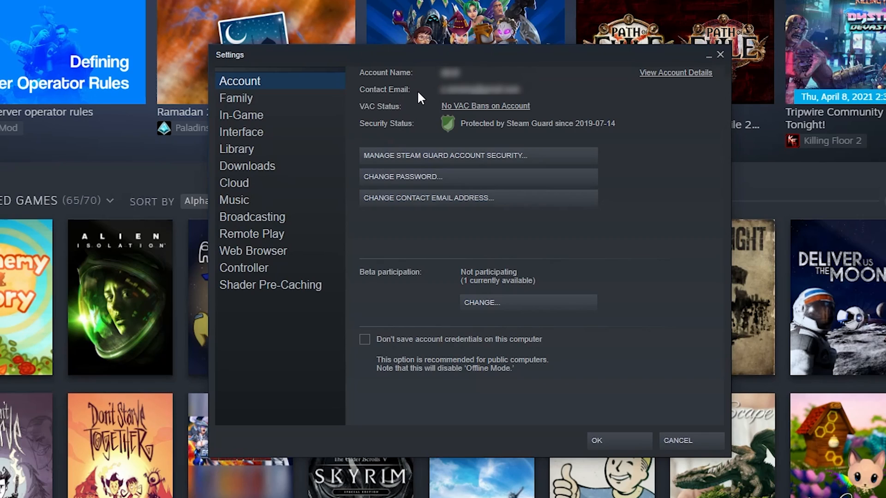
mouse_move(389, 120)
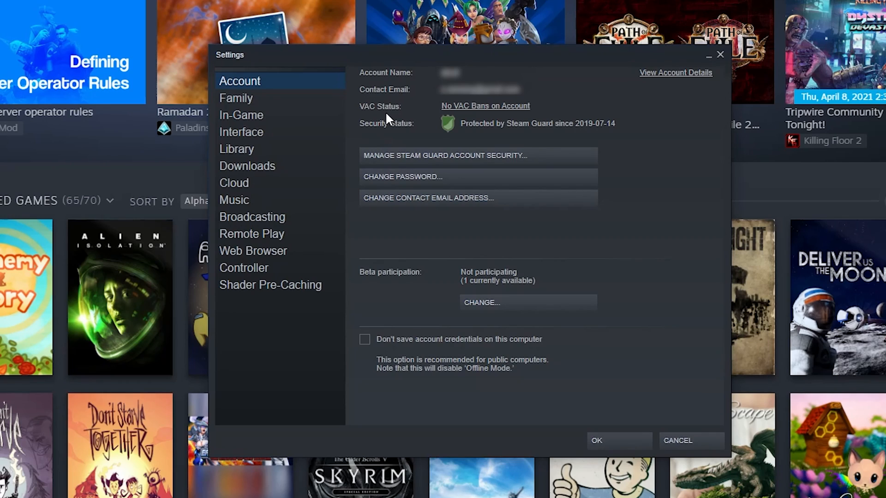
mouse_move(354, 111)
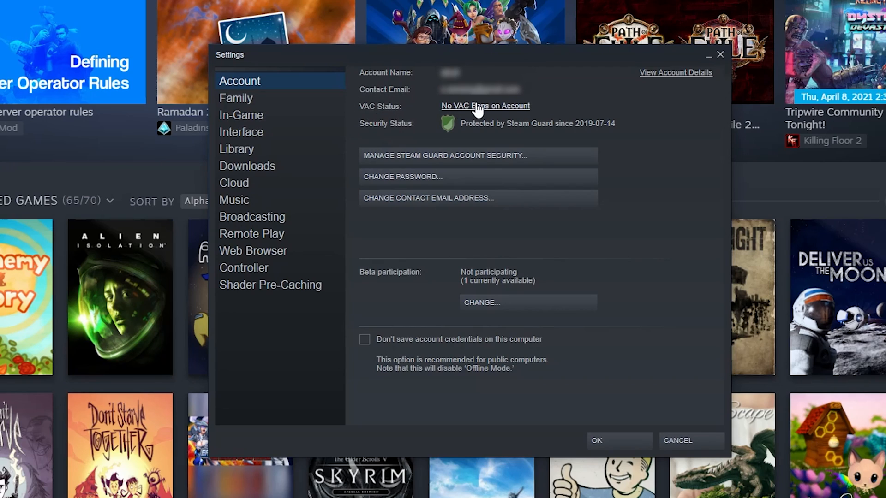
mouse_move(492, 112)
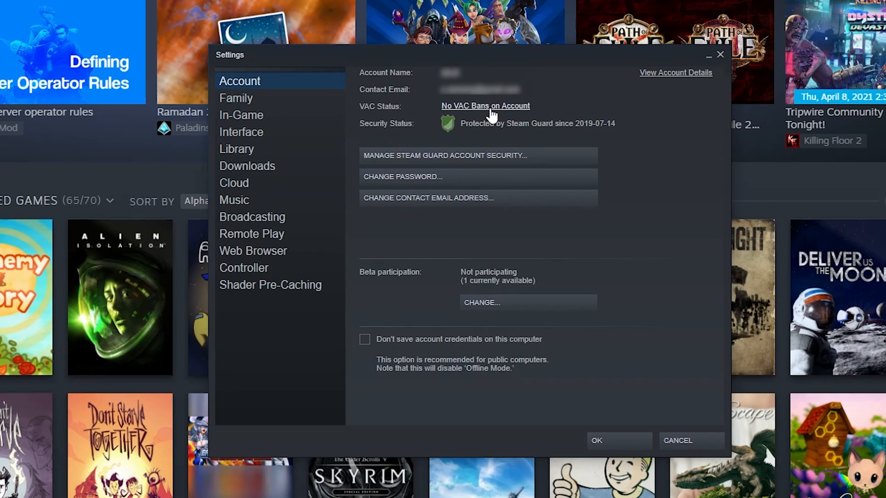
mouse_move(393, 129)
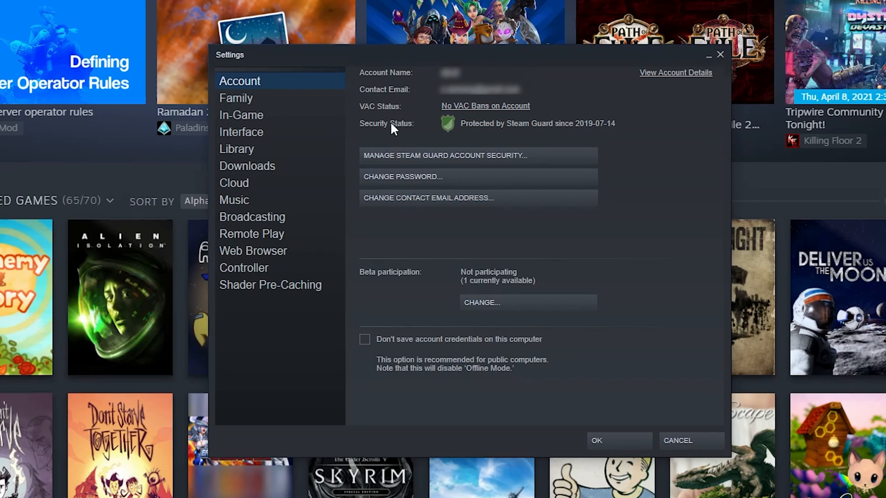
mouse_move(517, 173)
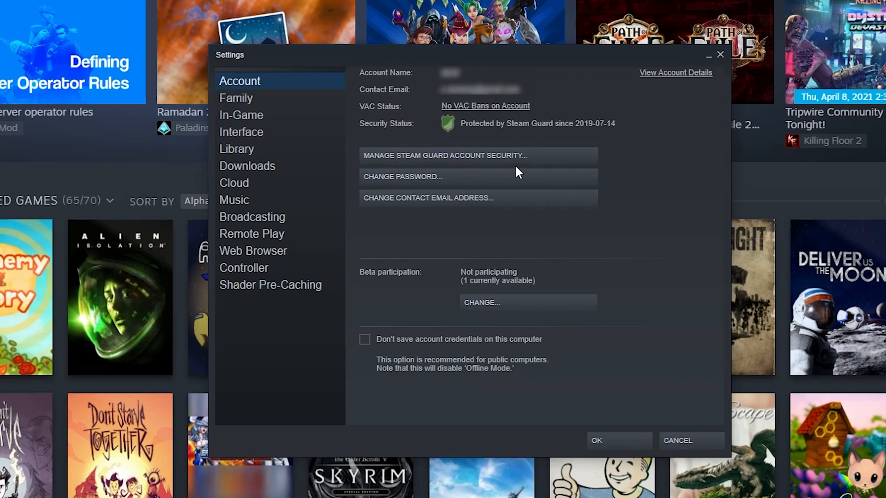
mouse_move(376, 212)
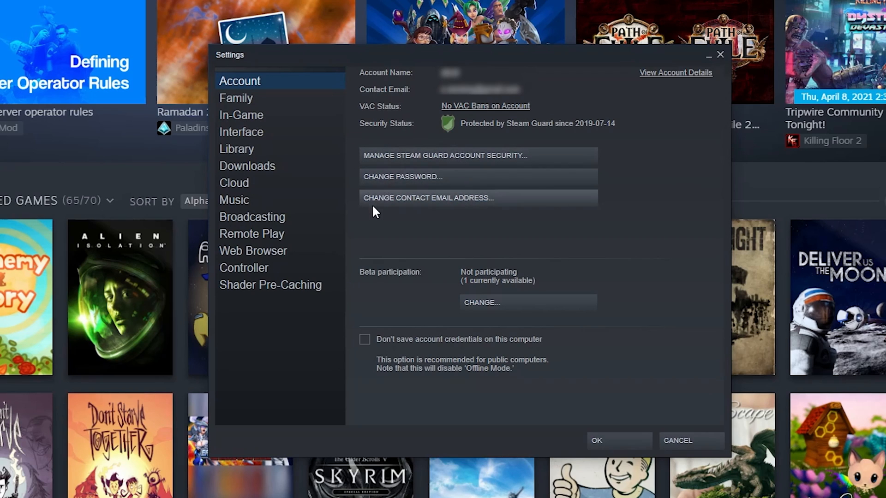
mouse_move(376, 293)
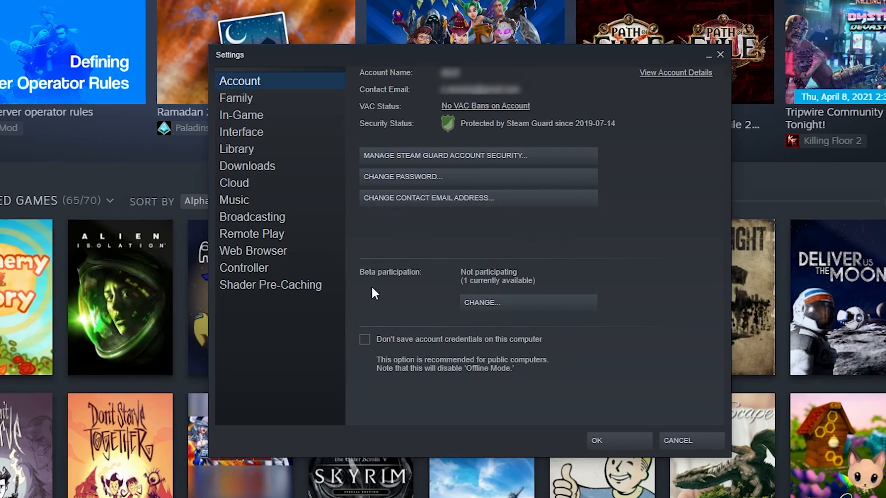
mouse_move(384, 364)
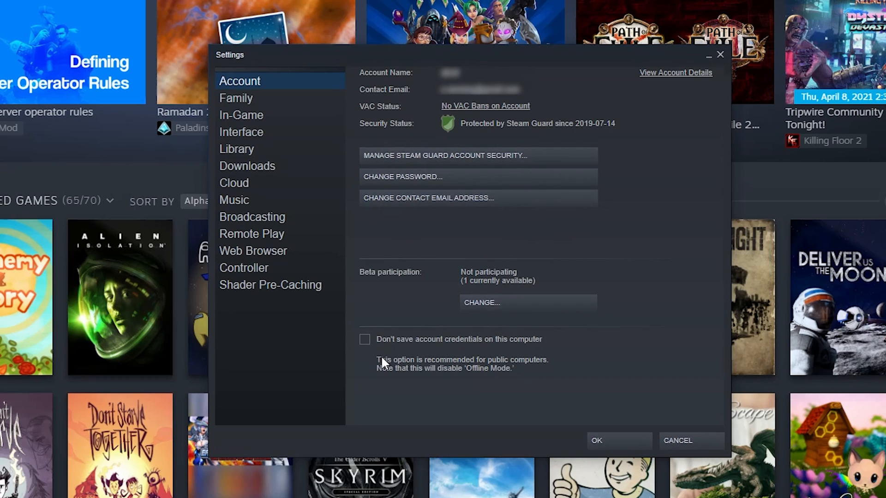
mouse_move(290, 111)
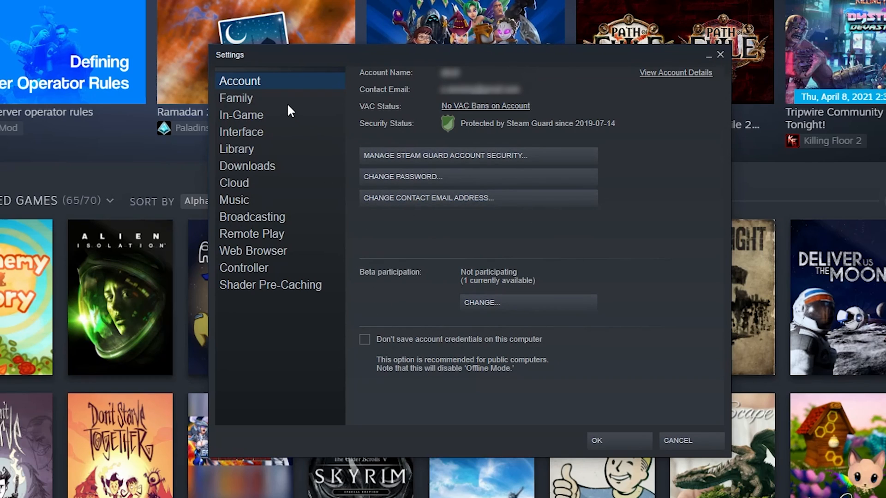
Show the Family page with Family View and Family Library Sharing.
click(235, 98)
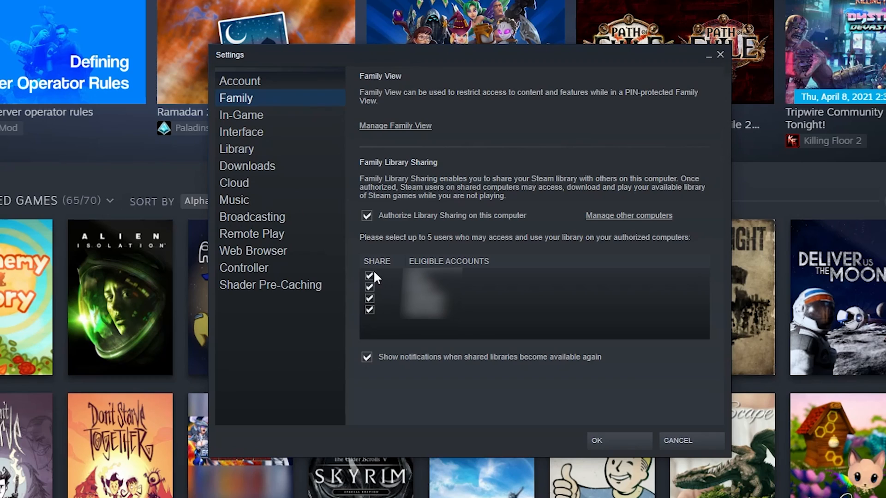
mouse_move(346, 260)
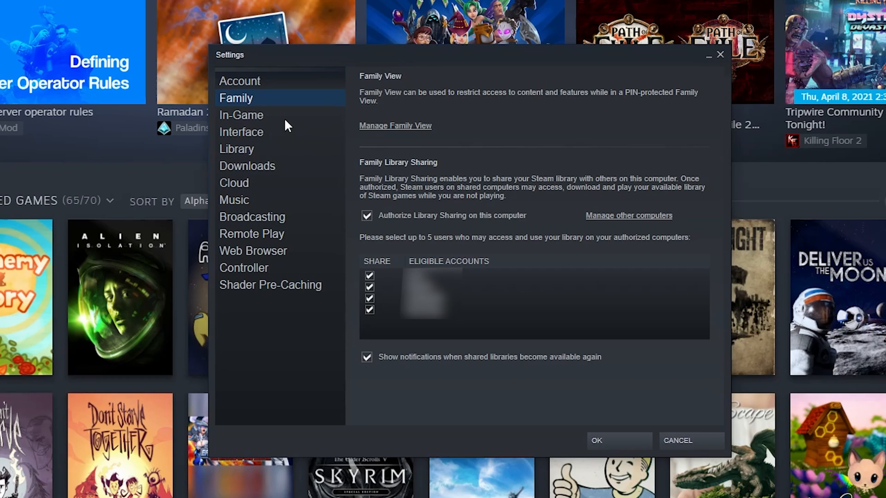
Show the In-Game page with overlay, screenshot, FPS counter and networking options.
click(241, 115)
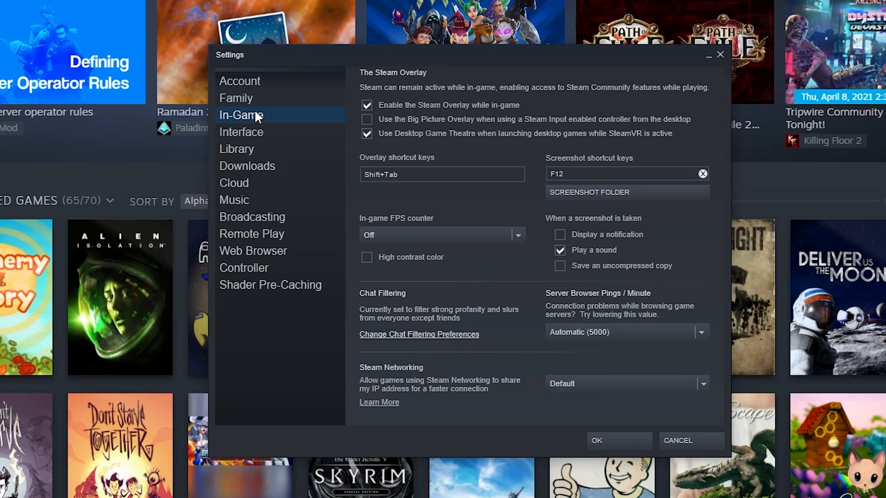
mouse_move(438, 109)
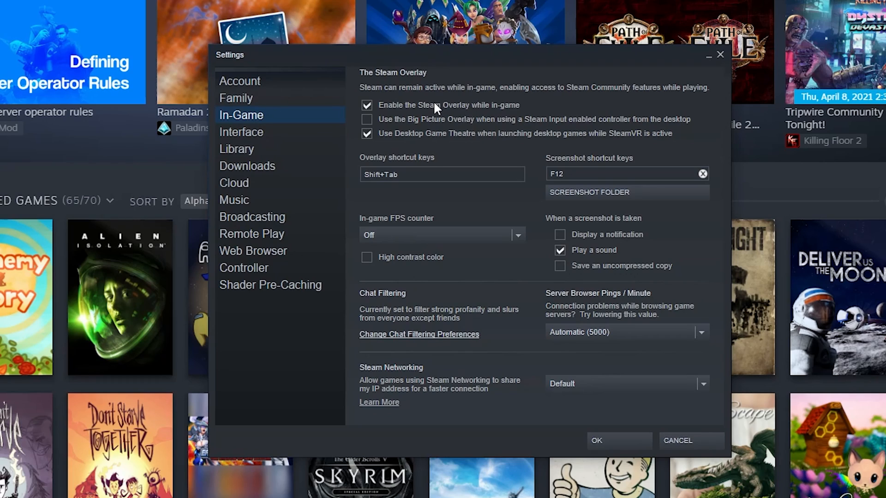
mouse_move(508, 107)
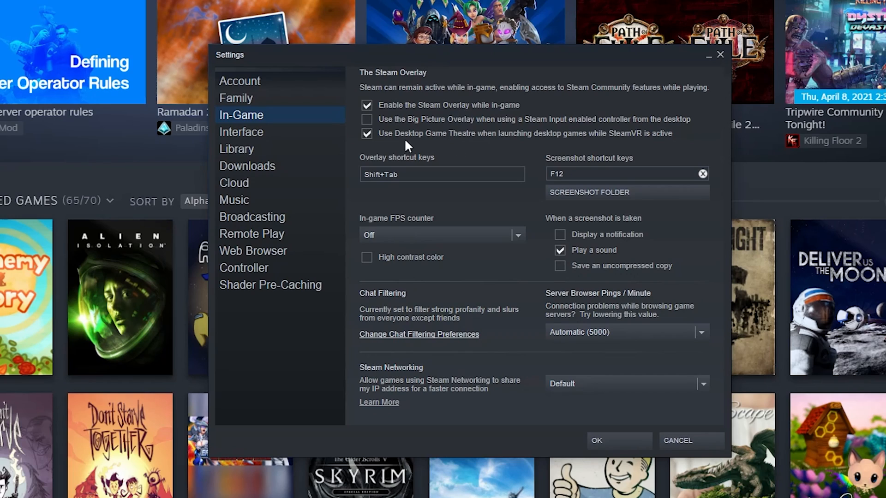
mouse_move(486, 148)
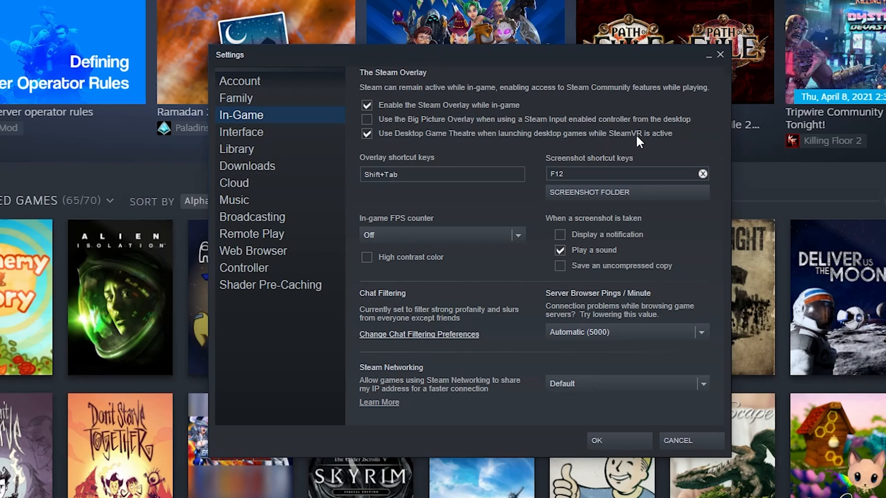
mouse_move(155, 208)
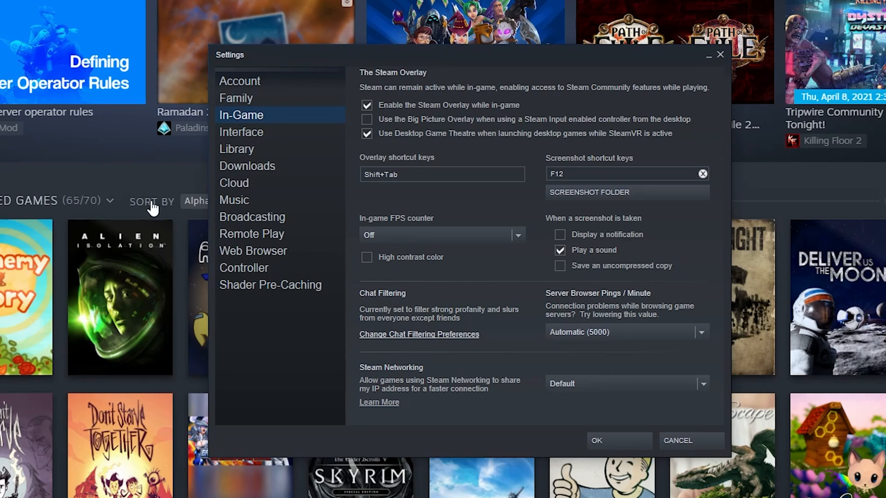
mouse_move(453, 160)
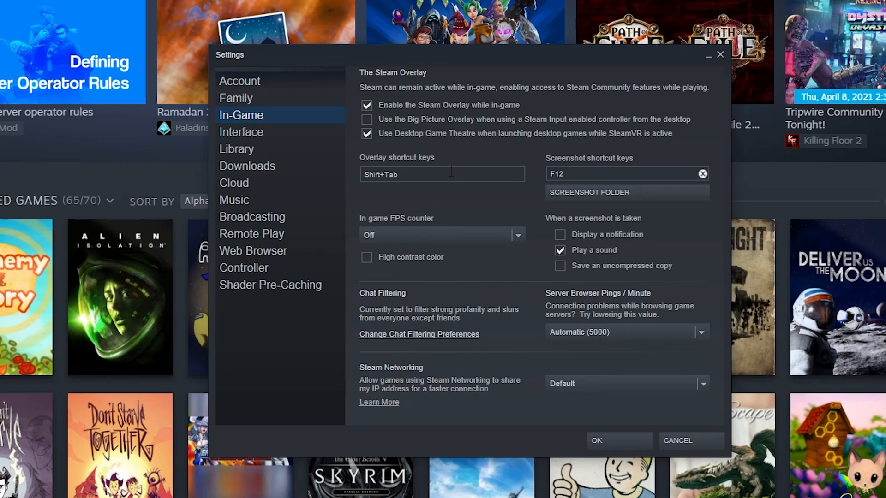
mouse_move(569, 211)
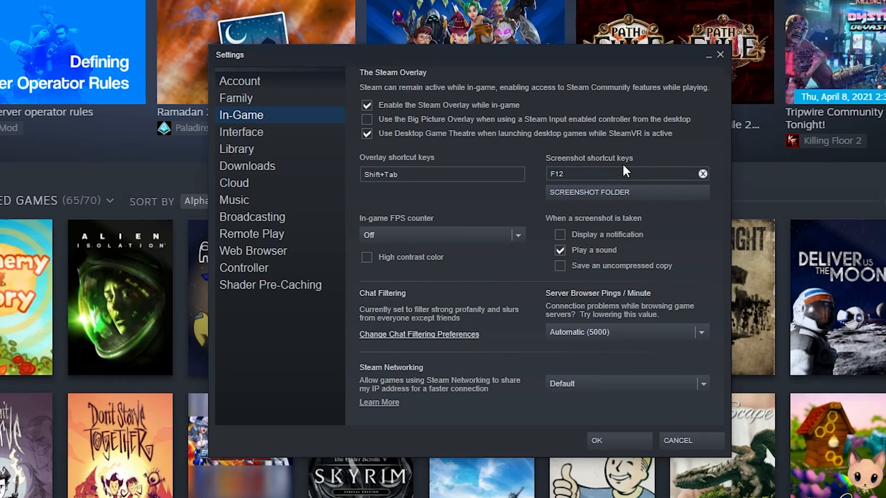
mouse_move(670, 157)
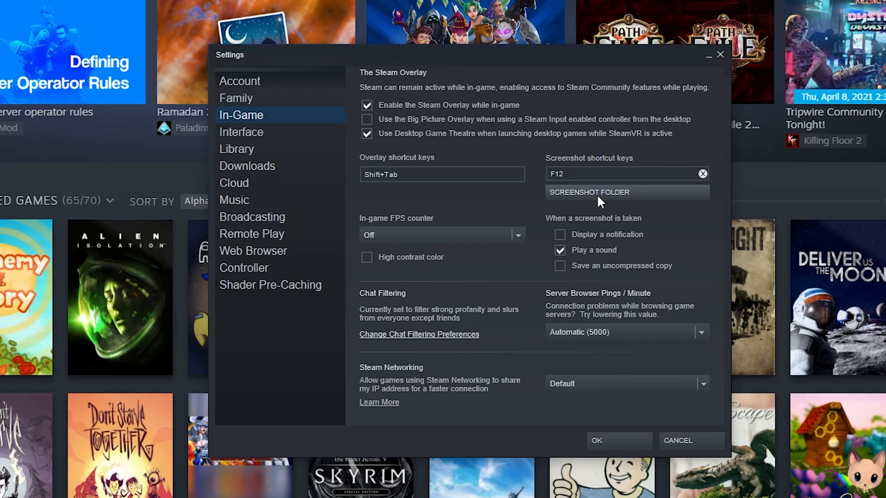
mouse_move(676, 246)
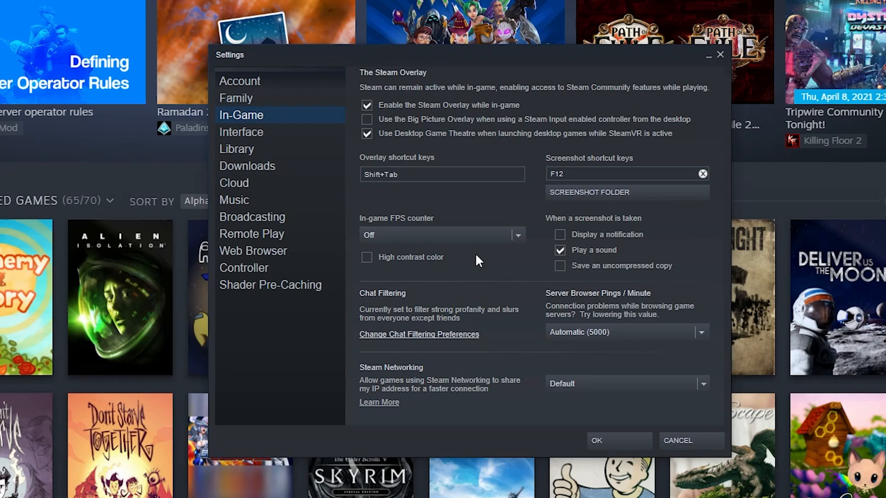
mouse_move(399, 269)
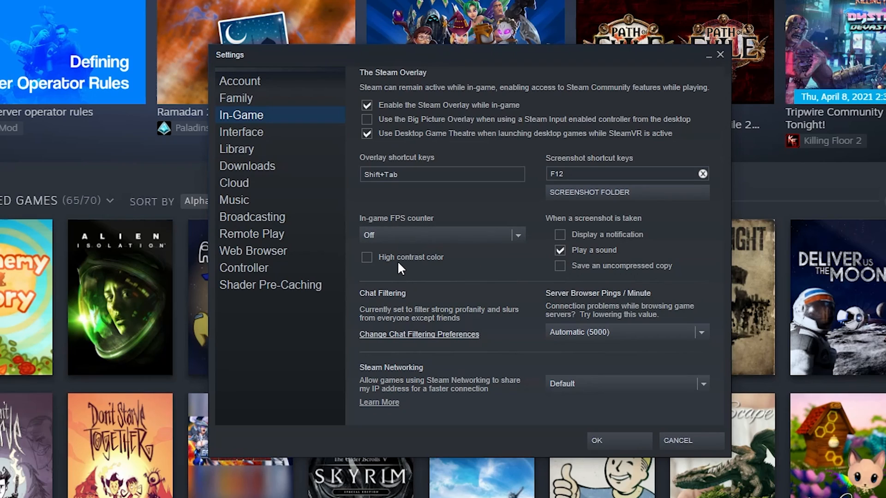
mouse_move(400, 322)
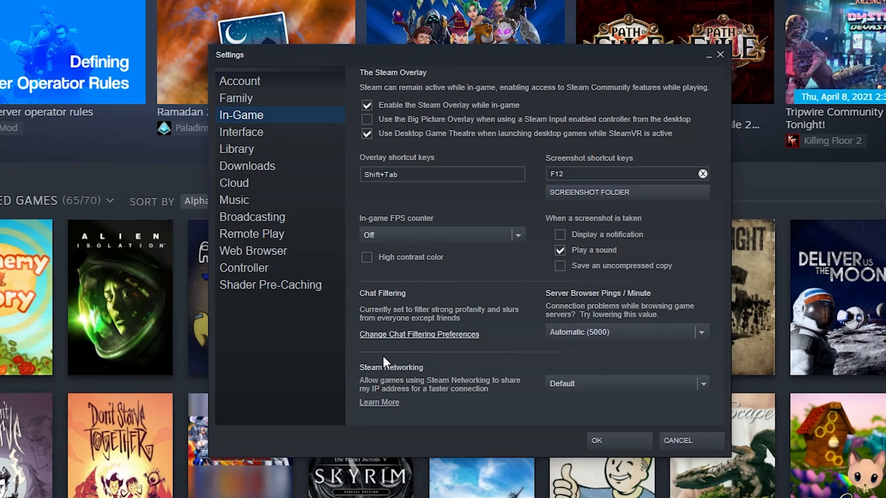
mouse_move(531, 354)
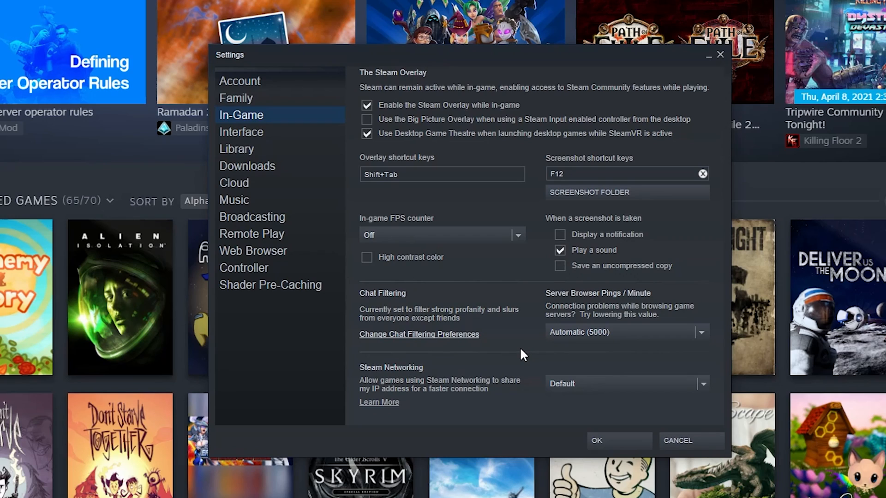
mouse_move(638, 303)
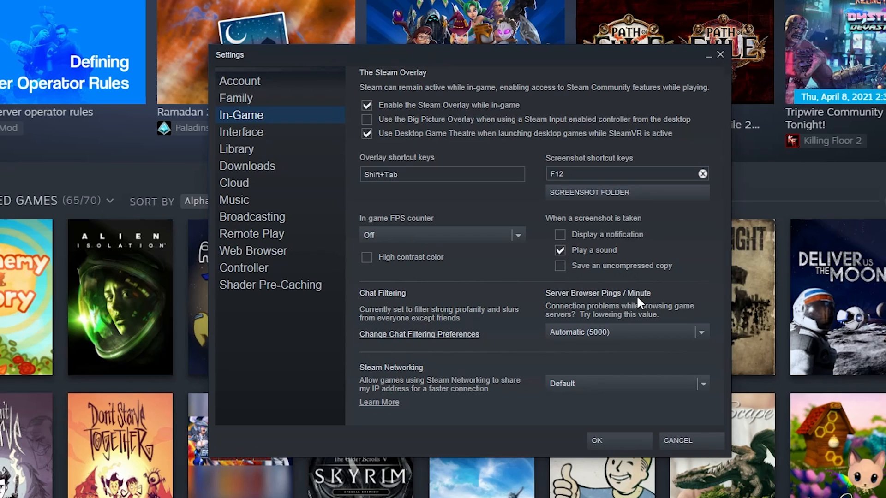
mouse_move(623, 296)
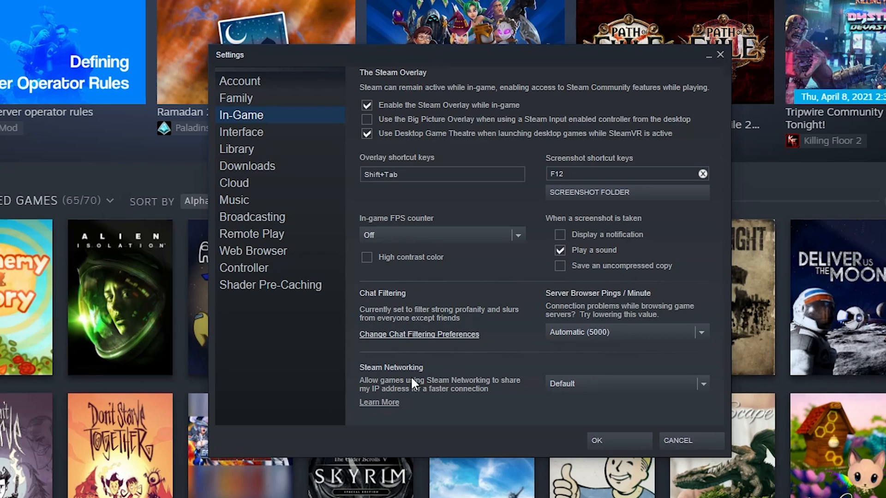
mouse_move(499, 421)
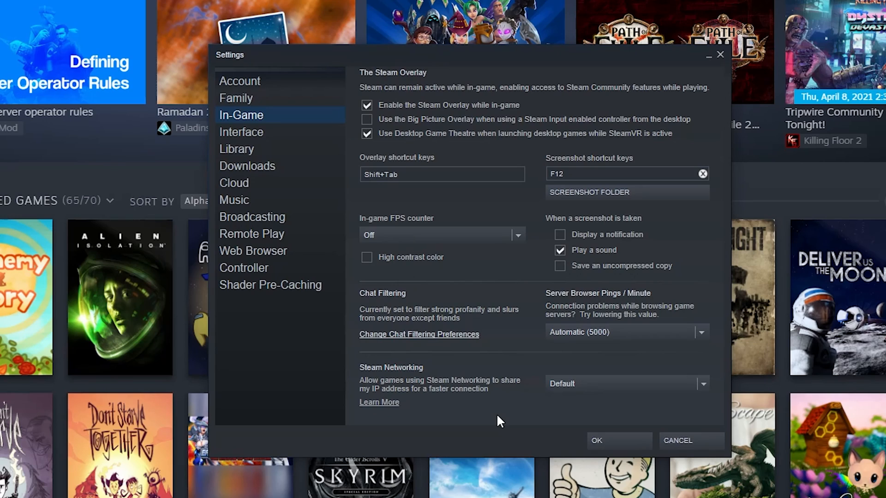
mouse_move(534, 411)
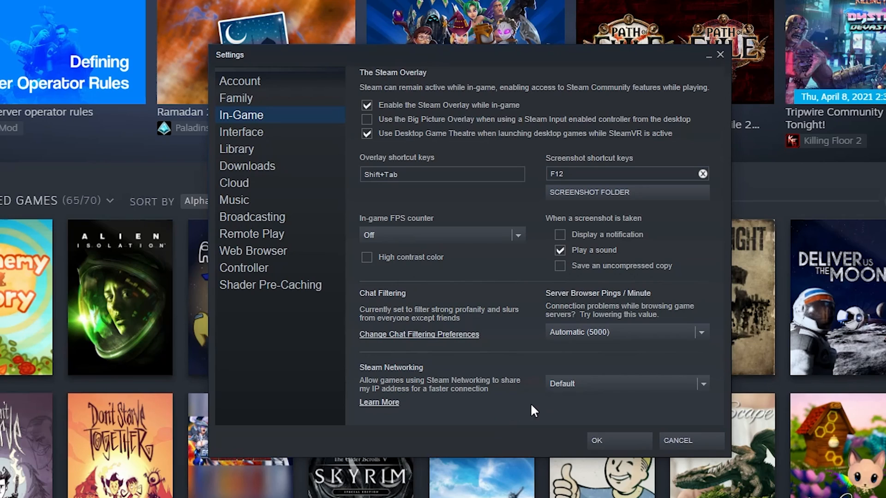
mouse_move(456, 397)
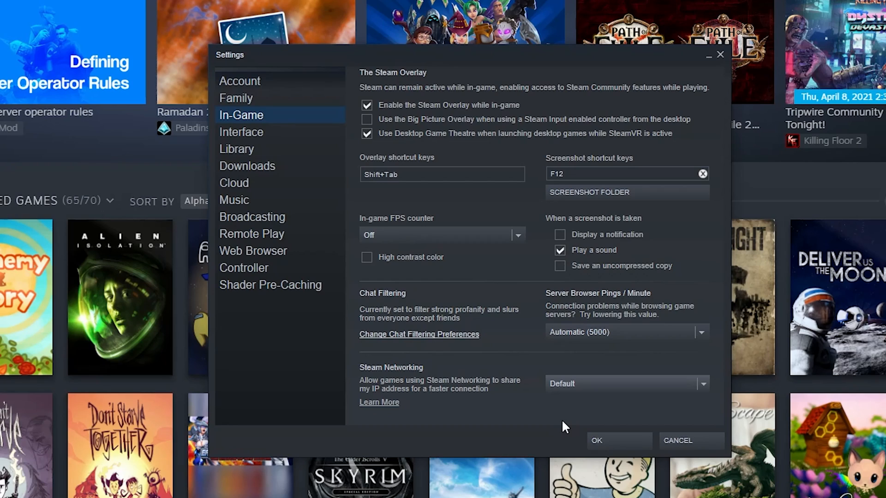
On the Interface page, set the startup window to Library and untick monitor-based scaling.
click(241, 132)
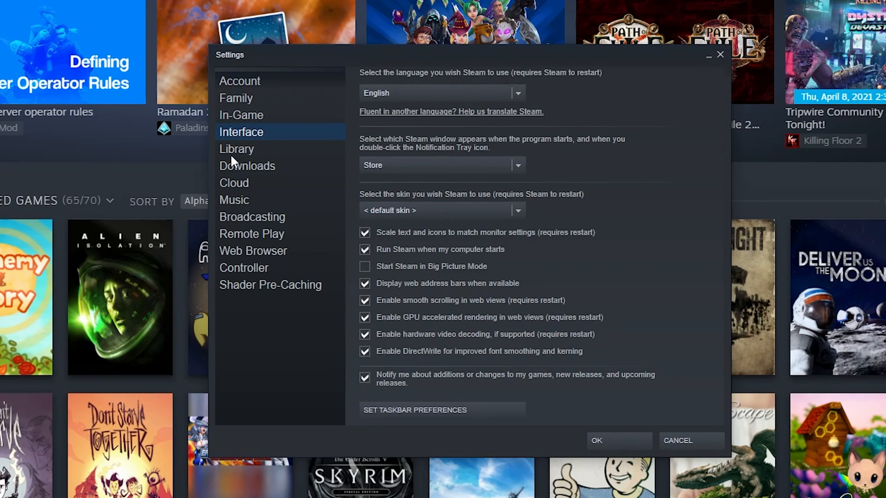
mouse_move(414, 128)
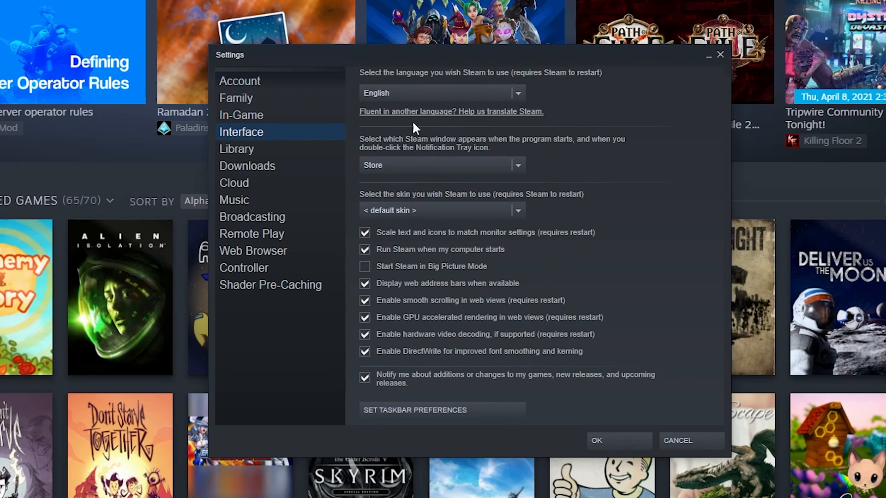
mouse_move(650, 95)
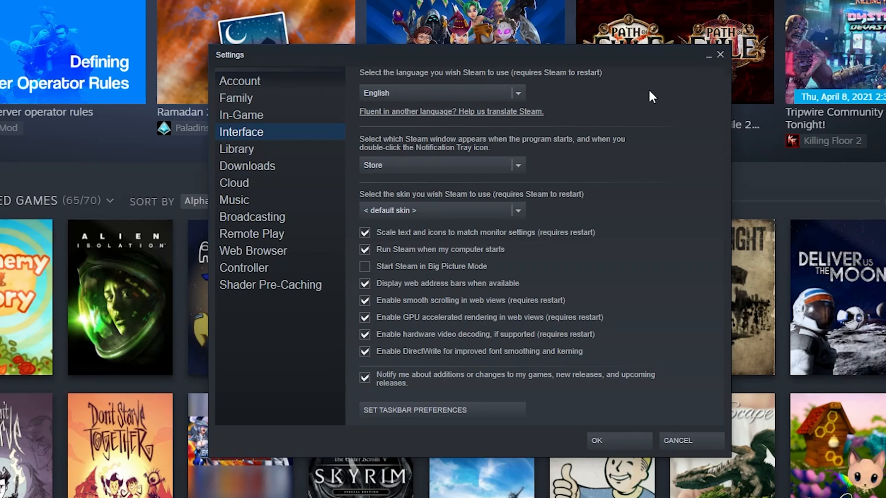
click(515, 165)
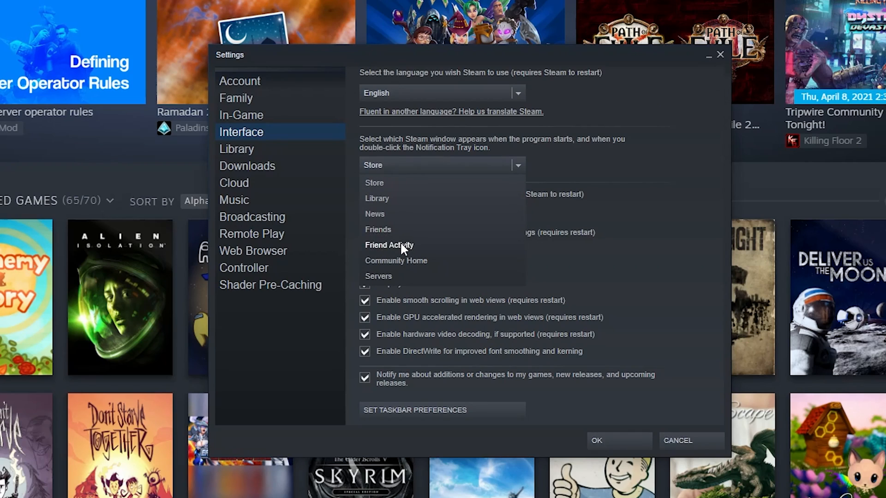
click(377, 198)
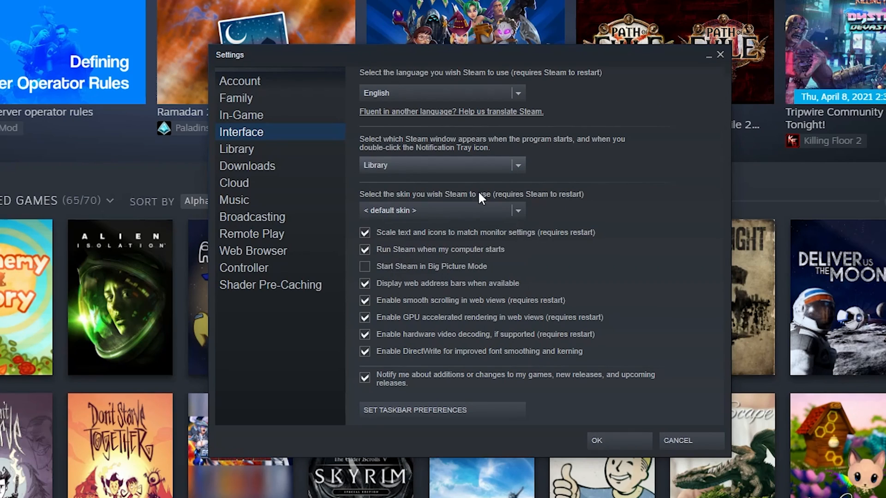
mouse_move(415, 147)
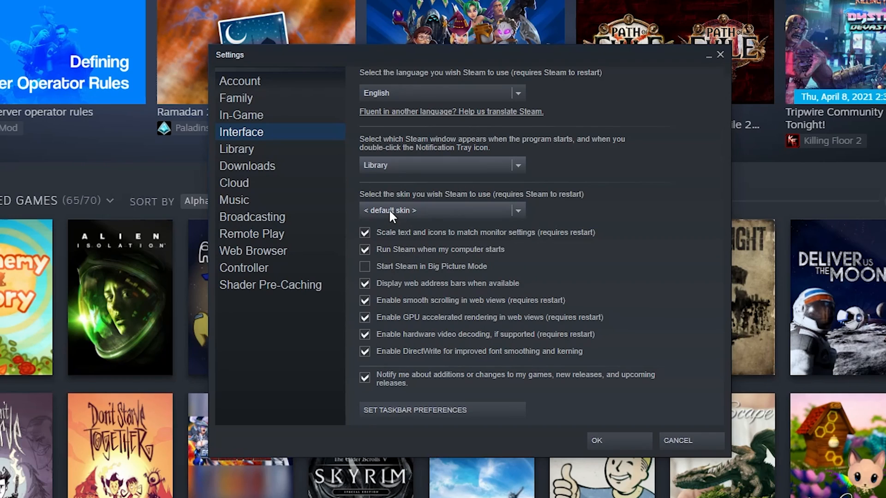
mouse_move(499, 220)
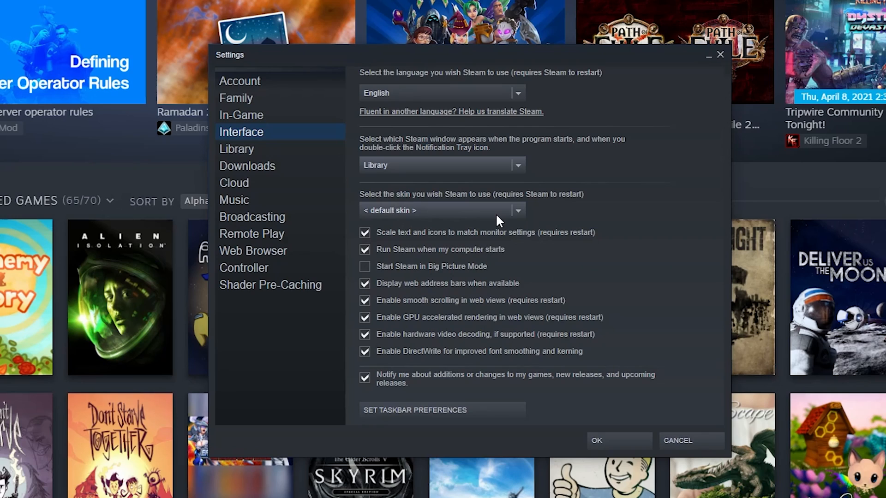
mouse_move(625, 219)
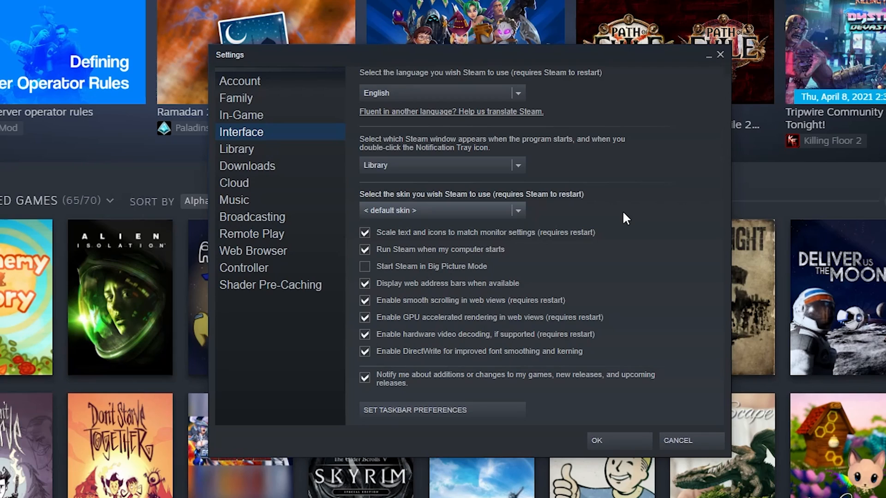
mouse_move(644, 242)
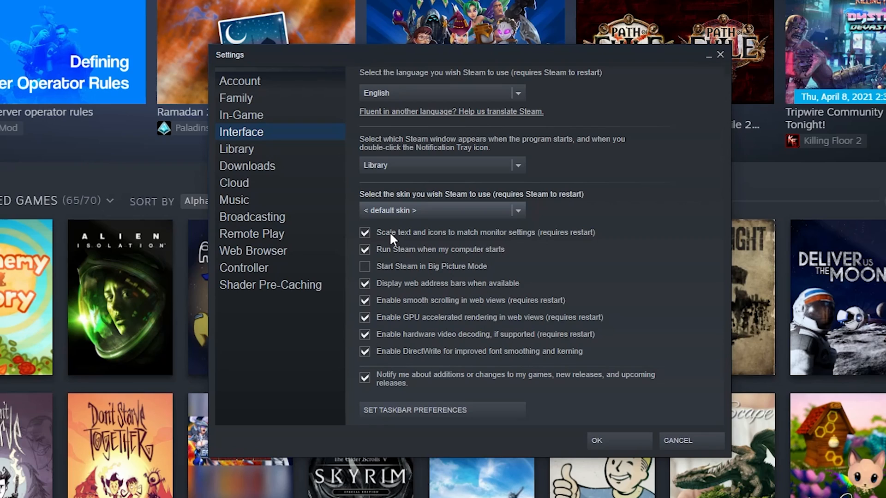
click(365, 232)
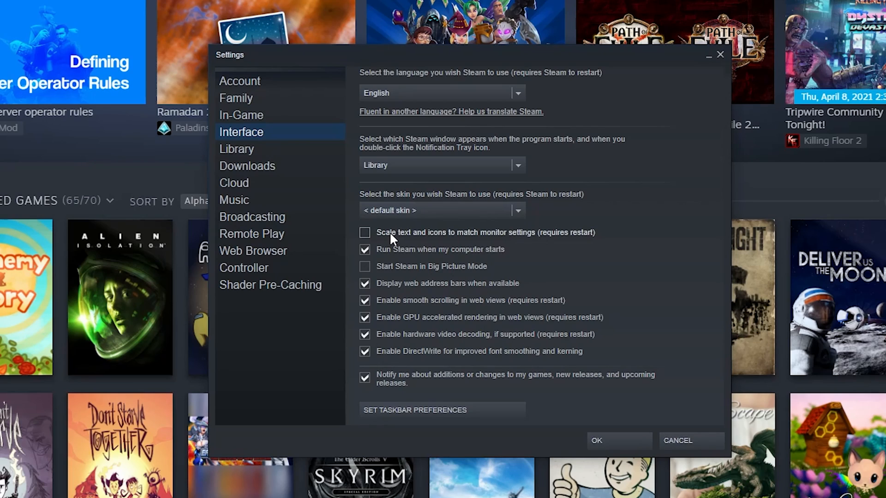
Re-enable scaling text and icons to match monitor settings.
click(365, 233)
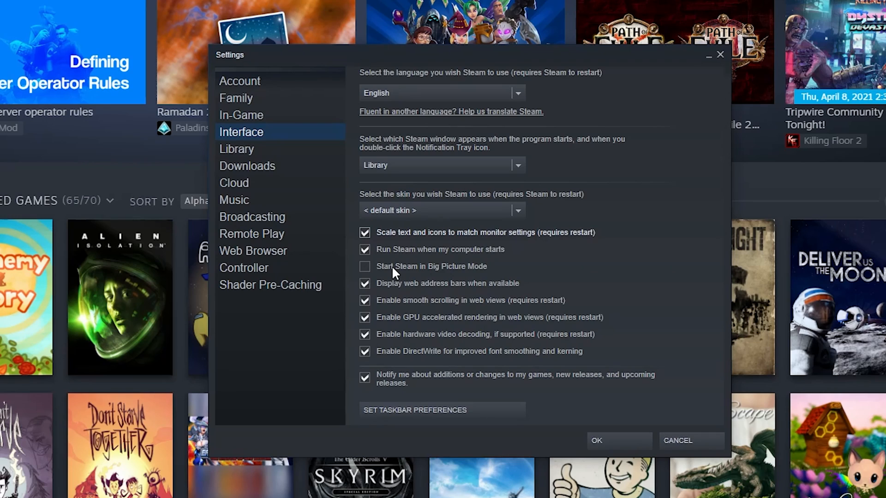
mouse_move(378, 291)
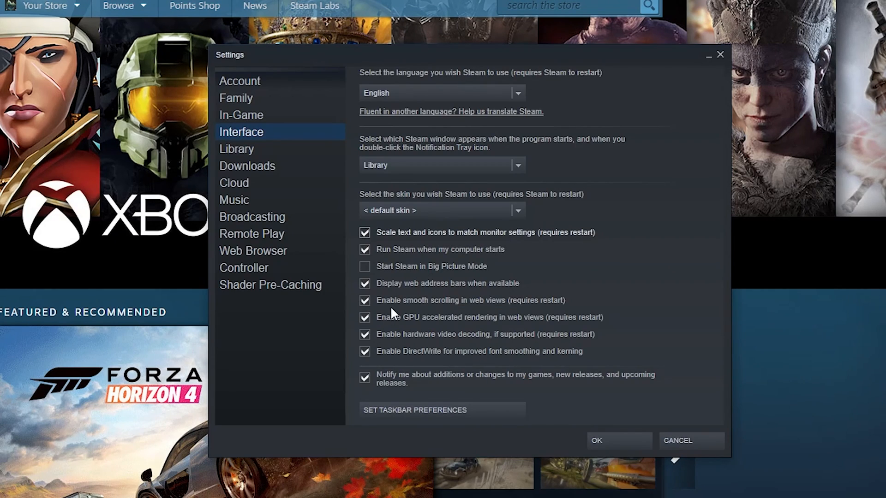
mouse_move(489, 328)
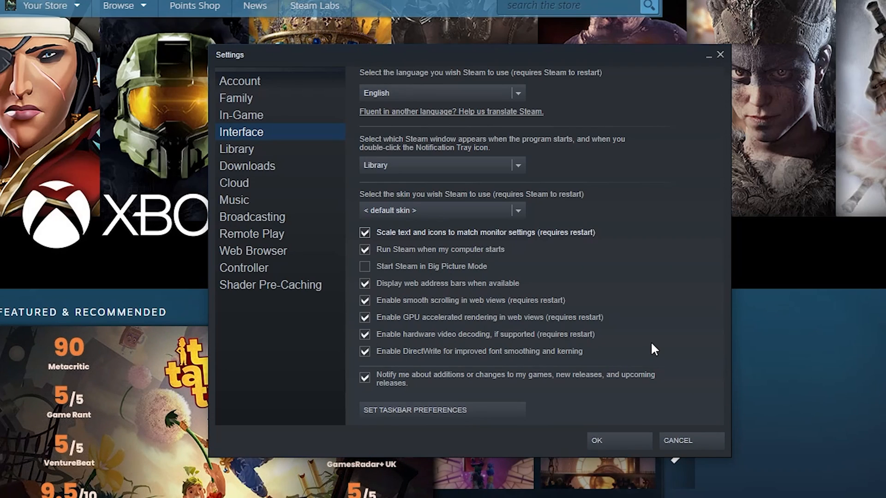
mouse_move(429, 400)
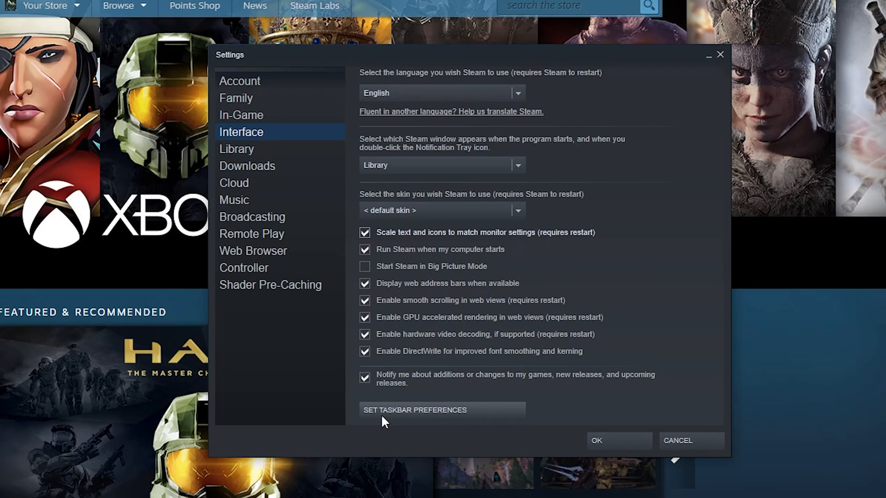
click(414, 409)
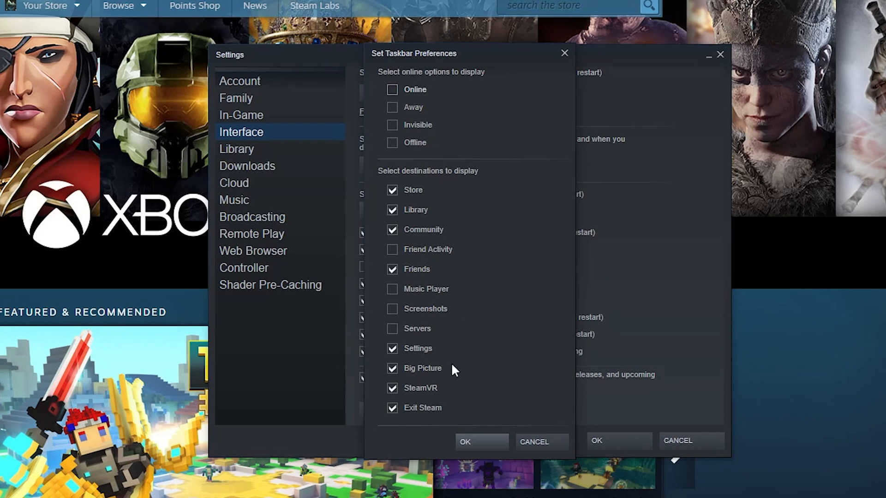
mouse_move(426, 415)
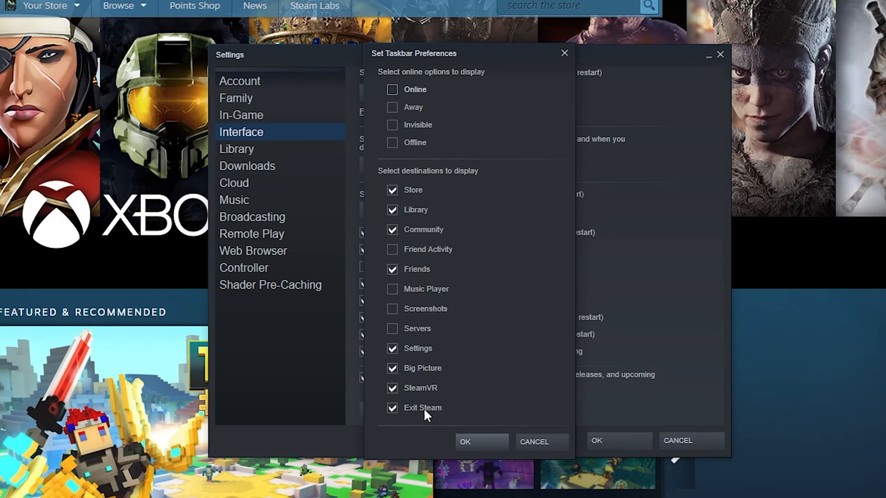
On the Library page, try Medium and Large element sizes, then return to Automatic.
click(236, 149)
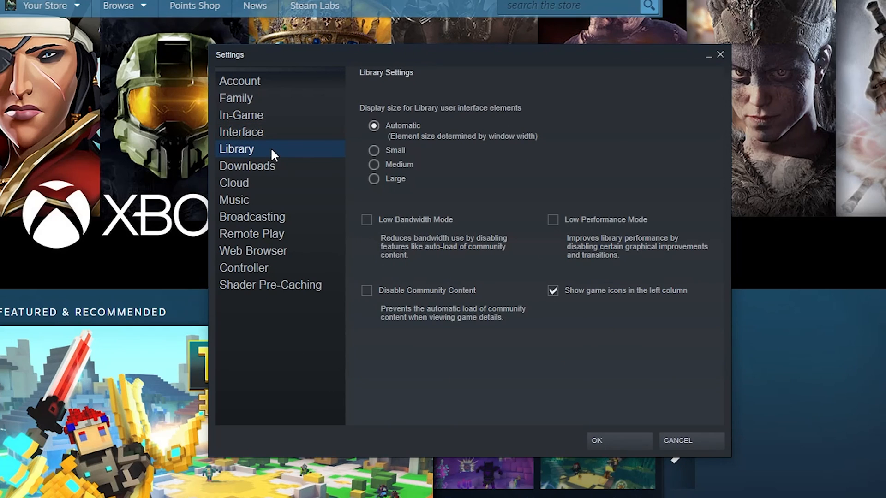
mouse_move(414, 125)
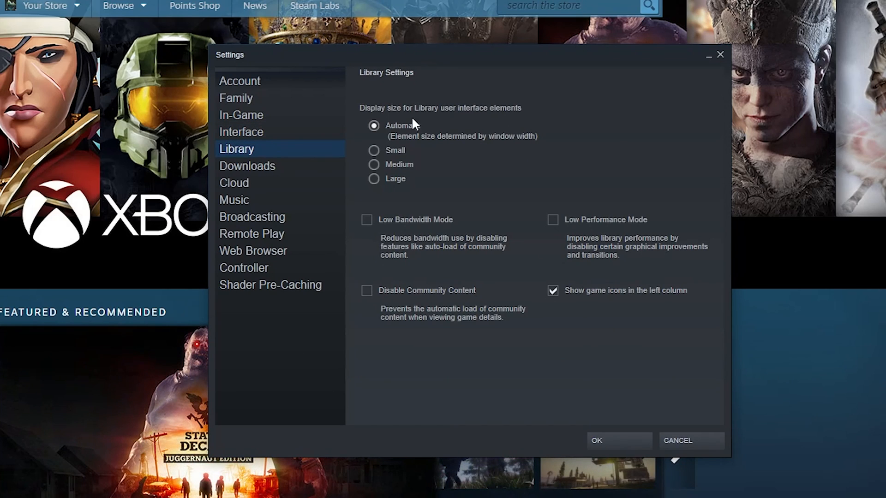
click(374, 165)
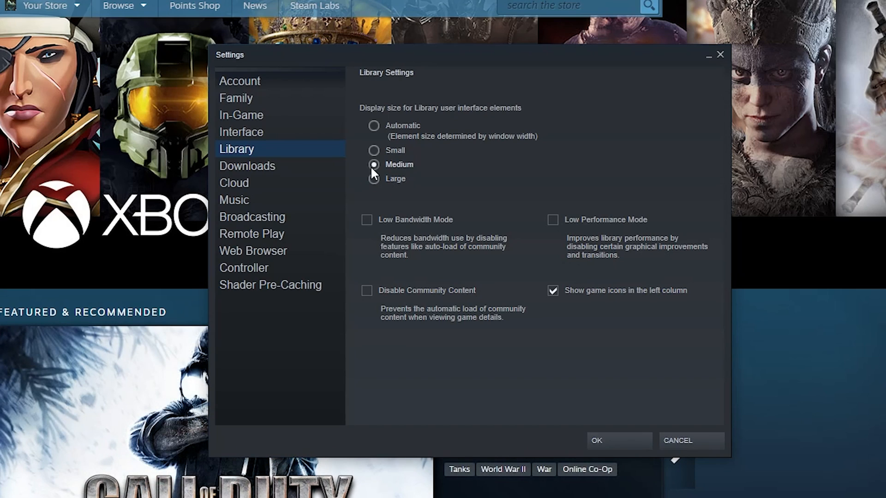
click(374, 179)
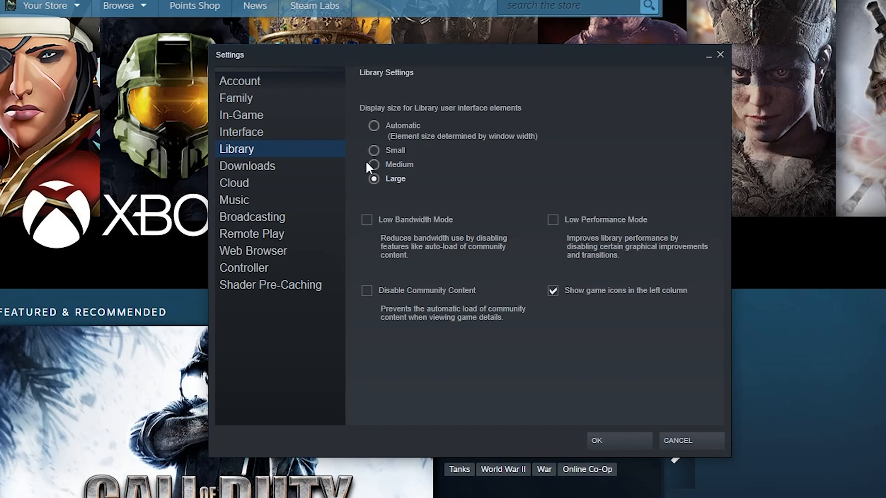
click(373, 125)
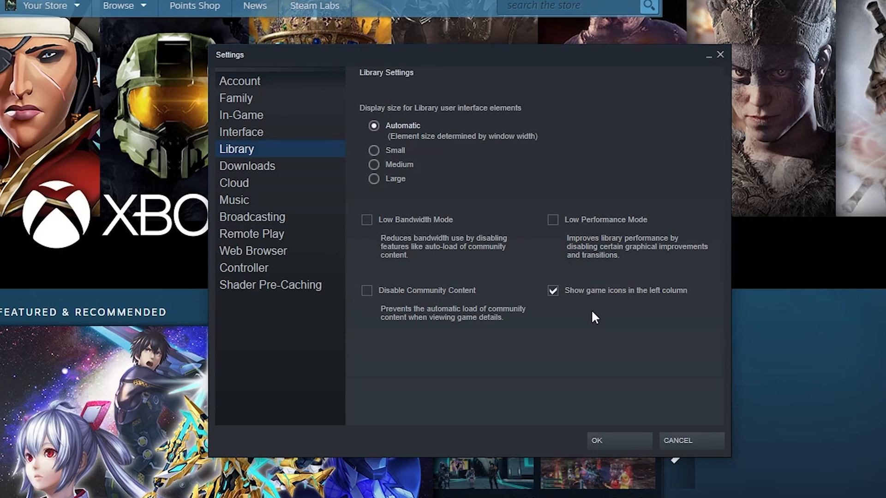
mouse_move(625, 296)
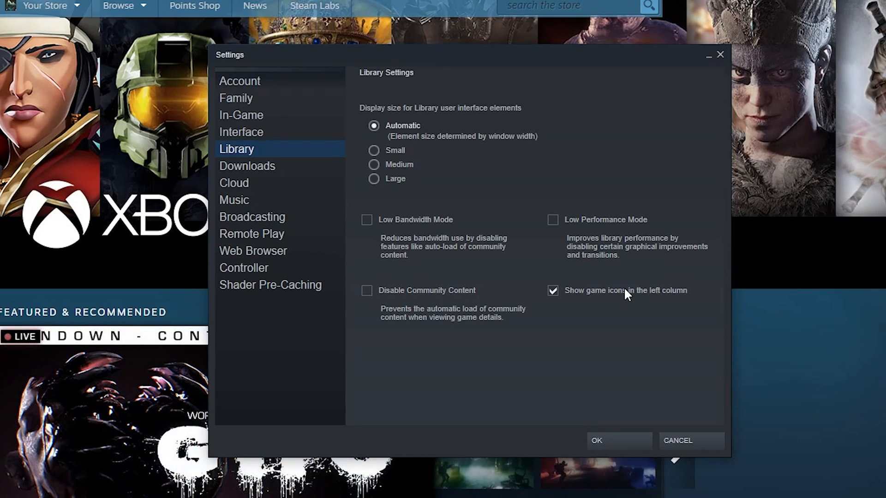
Show the Downloads page with library folders, US - Denver region and restrictions.
click(247, 165)
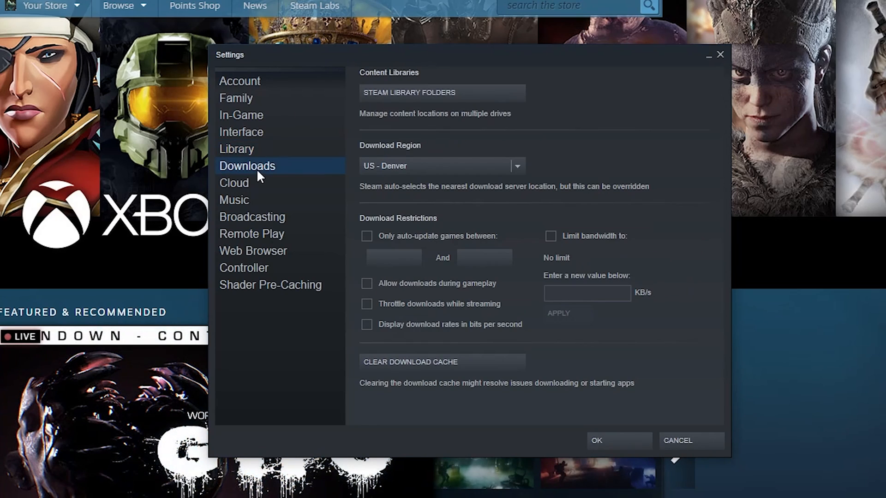
mouse_move(251, 172)
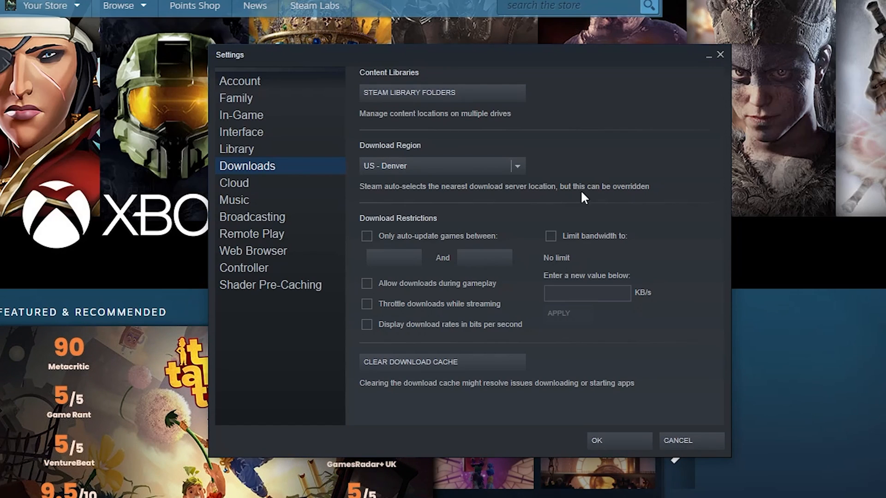
mouse_move(582, 177)
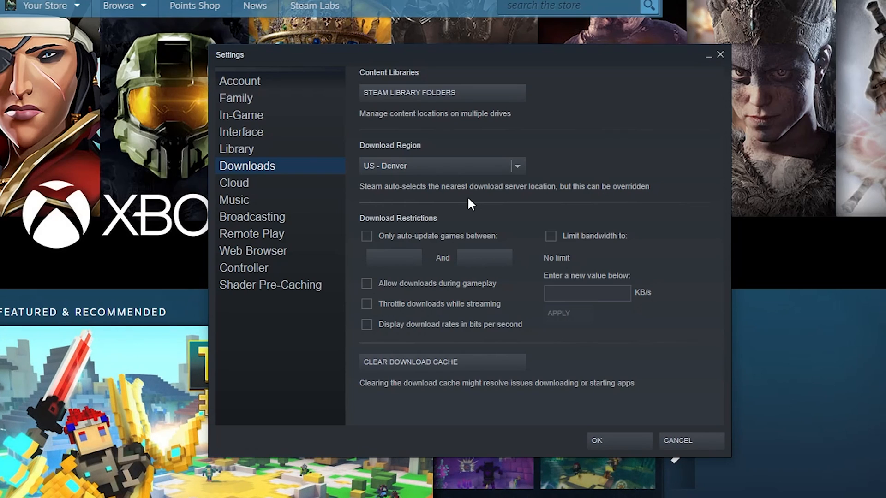
mouse_move(468, 222)
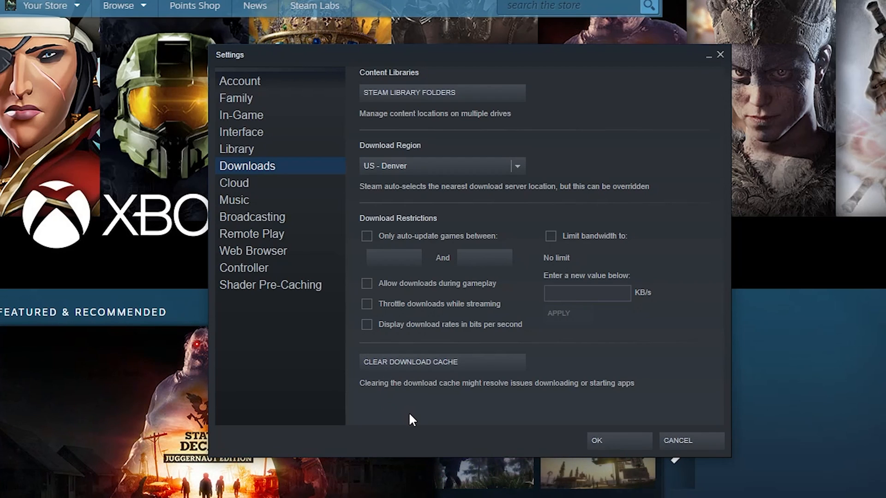
mouse_move(384, 426)
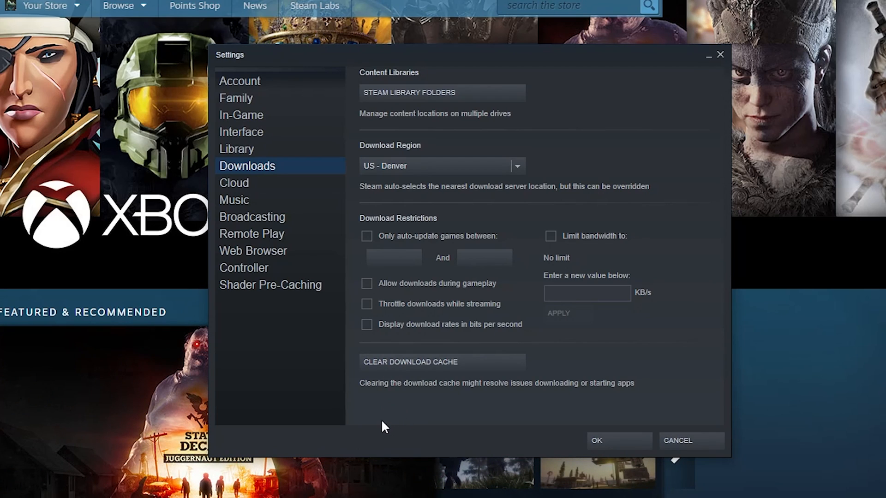
Show the Cloud page with synchronization enabled and screenshot uploader unticked.
click(234, 182)
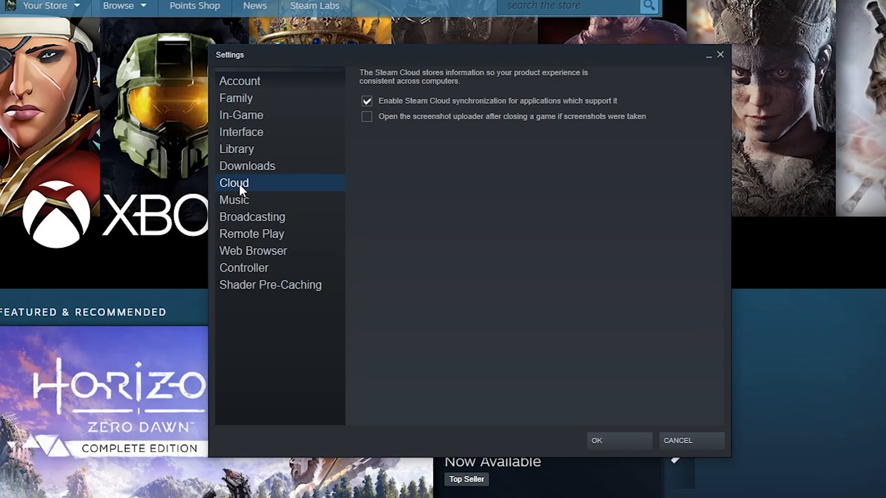
mouse_move(429, 120)
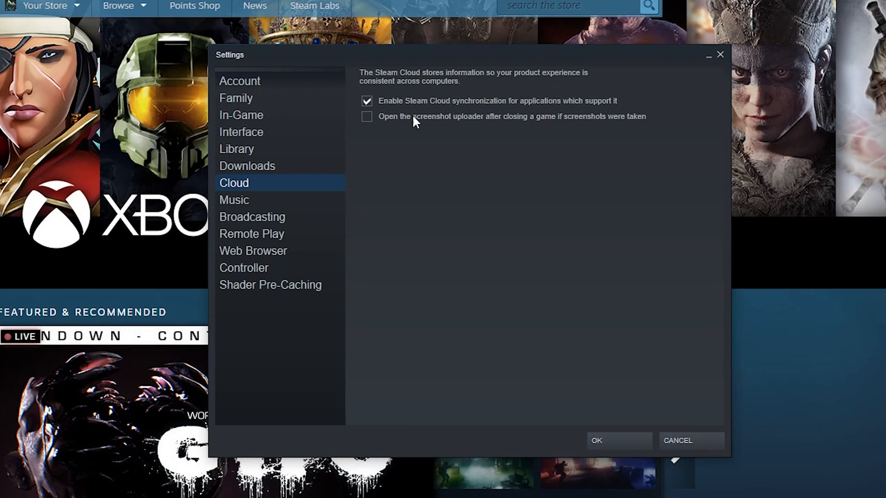
On the Music page, disable the new-track notification, then move to Broadcasting.
click(234, 200)
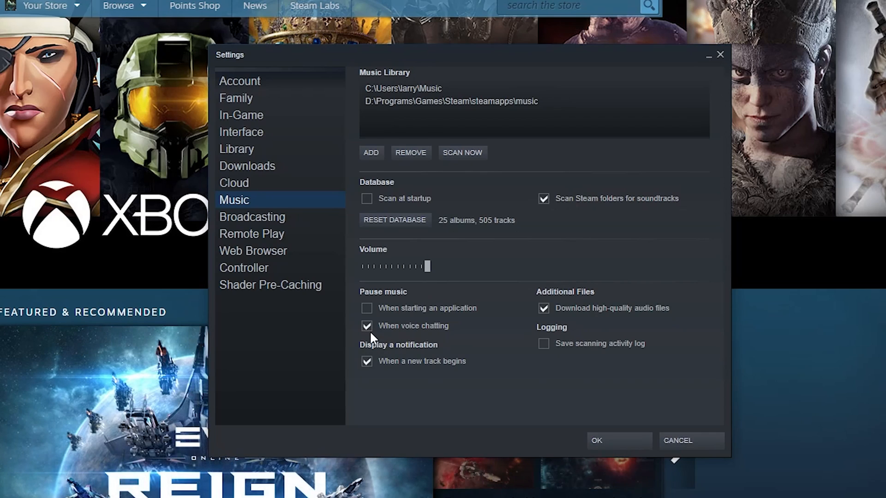
mouse_move(466, 337)
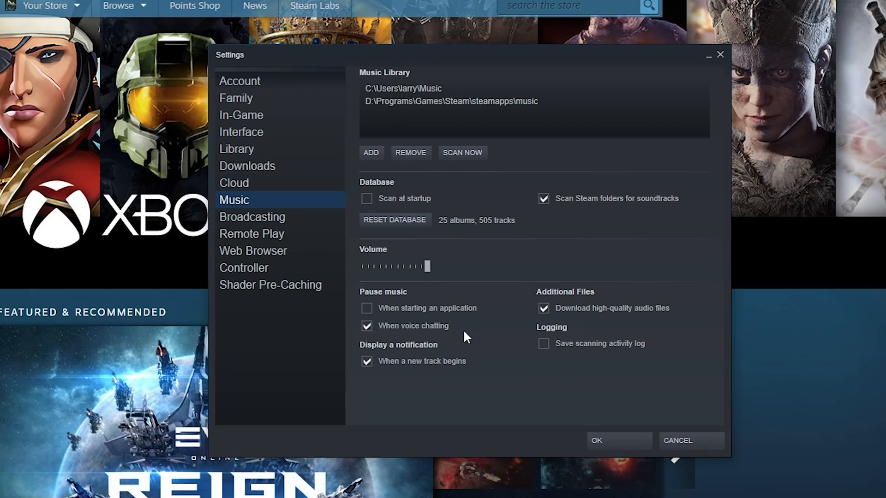
mouse_move(480, 354)
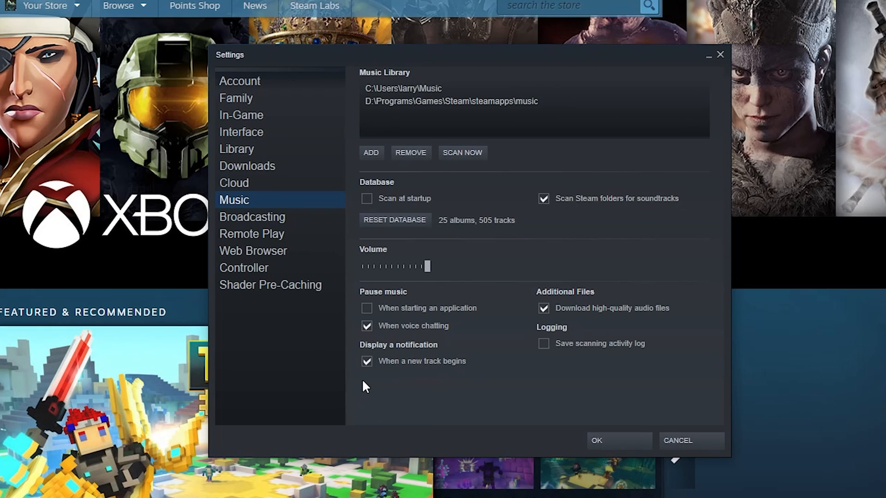
click(367, 361)
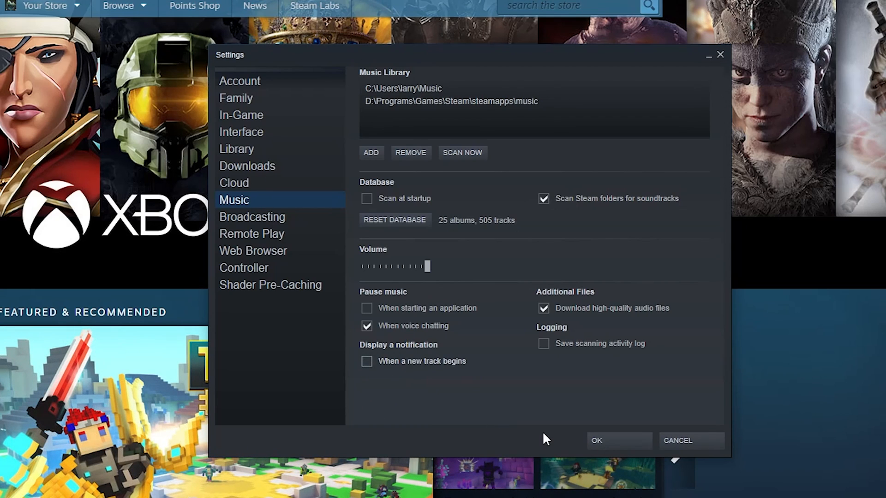
mouse_move(518, 271)
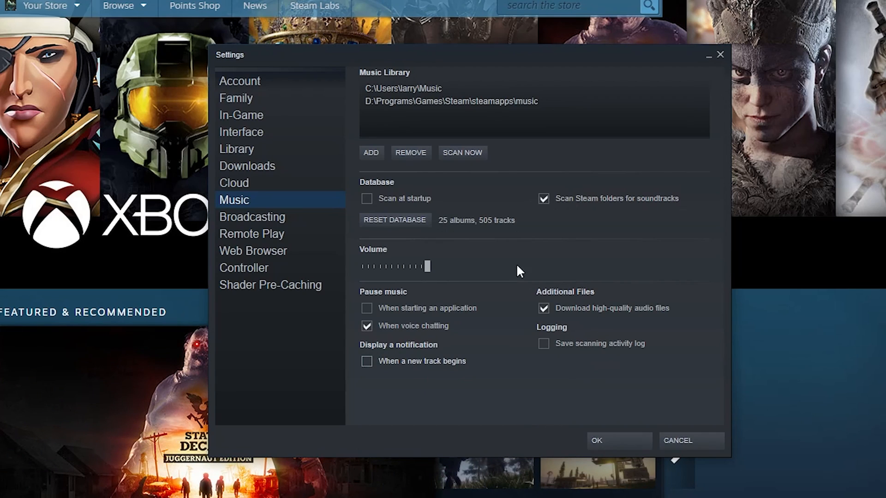
click(252, 216)
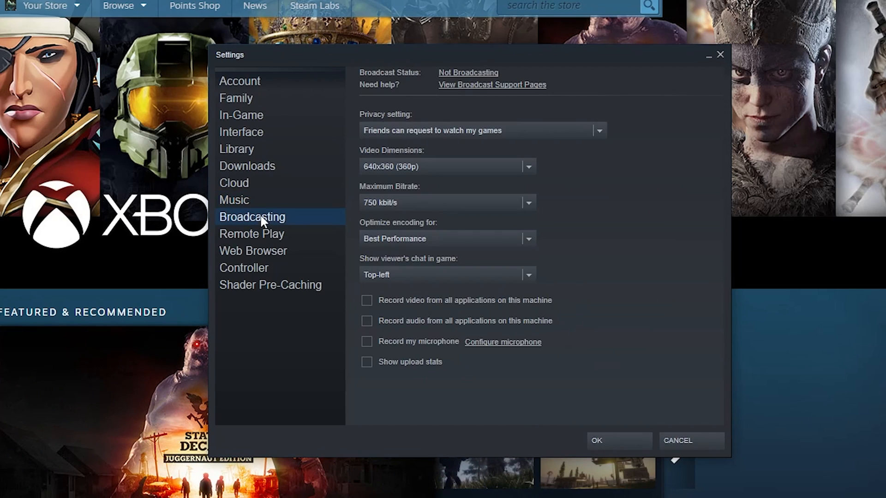
mouse_move(670, 198)
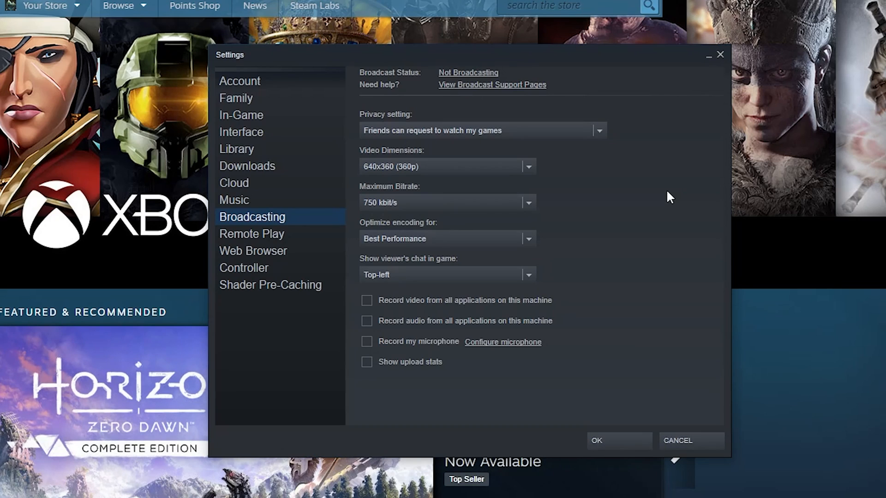
Keep broadcast video dimensions at 640x360 (360p), then move on to Remote Play settings.
click(527, 166)
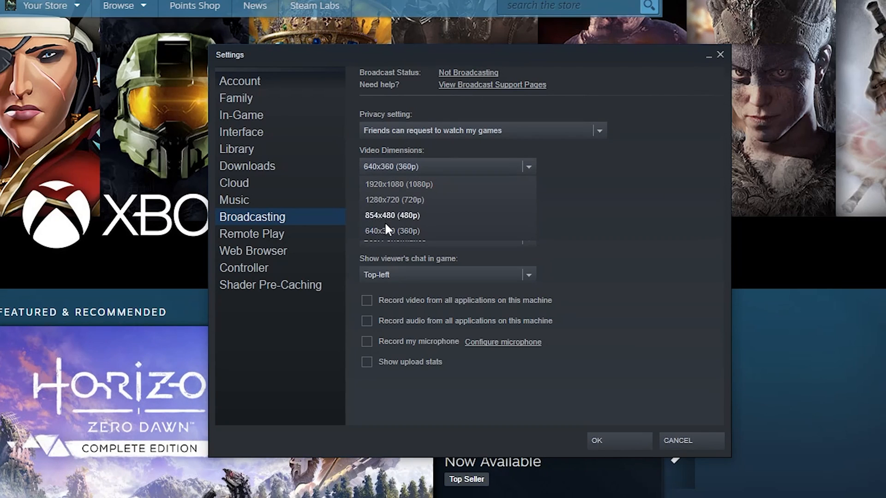
click(391, 231)
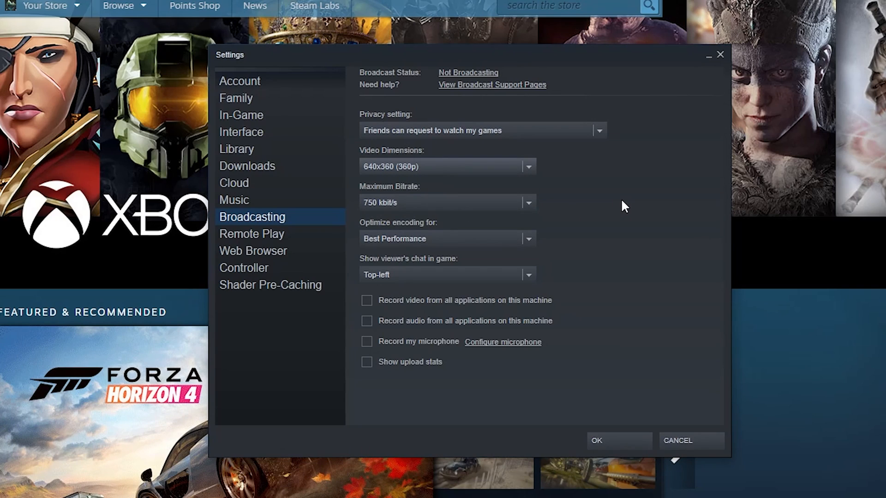
mouse_move(530, 210)
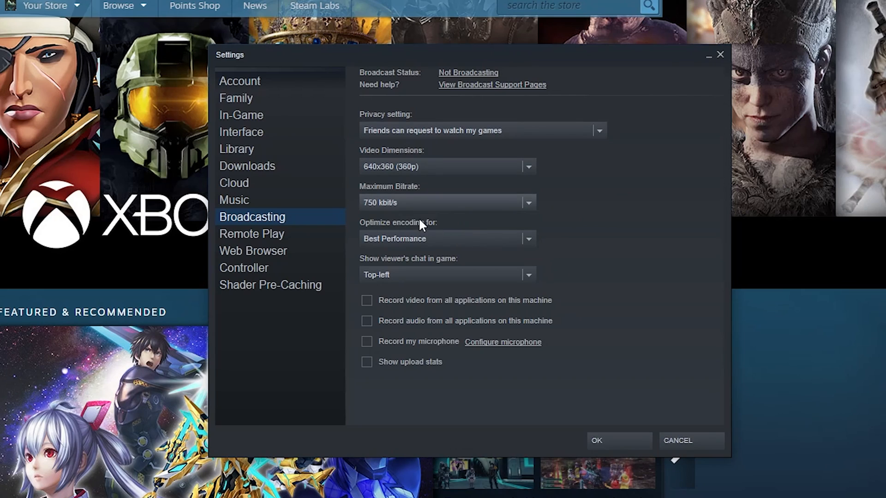
mouse_move(444, 205)
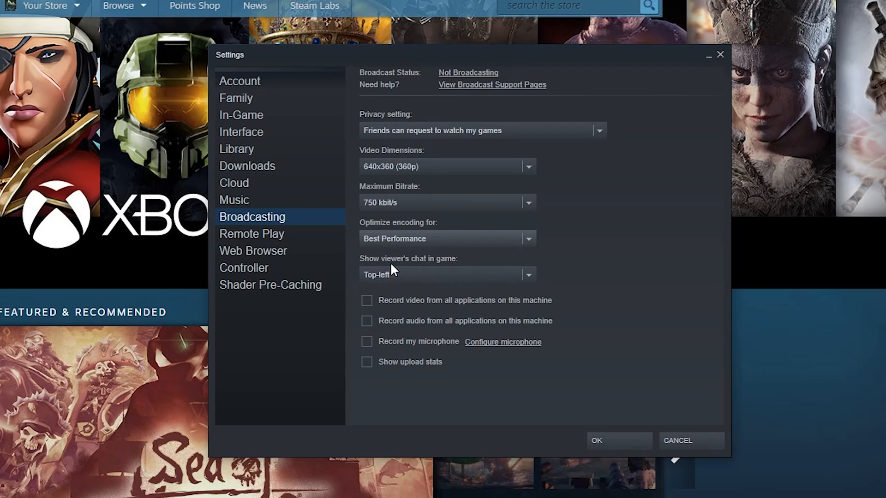
mouse_move(518, 261)
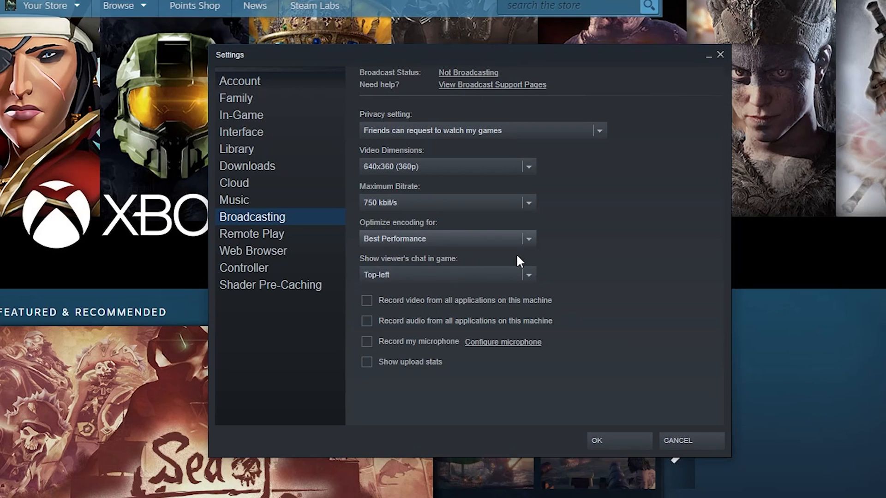
mouse_move(409, 322)
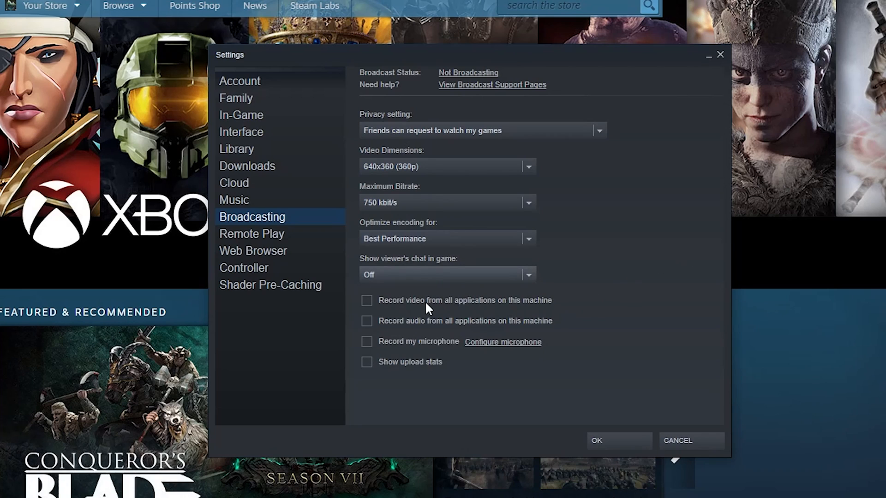
mouse_move(467, 311)
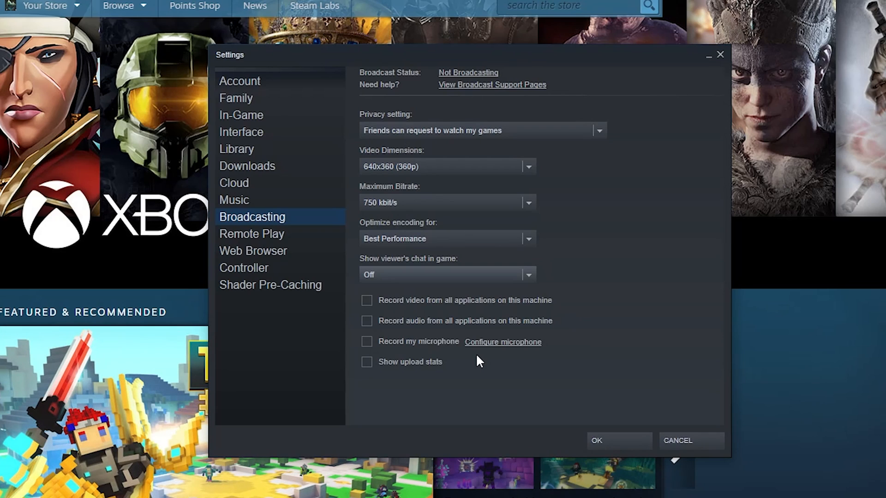
click(251, 233)
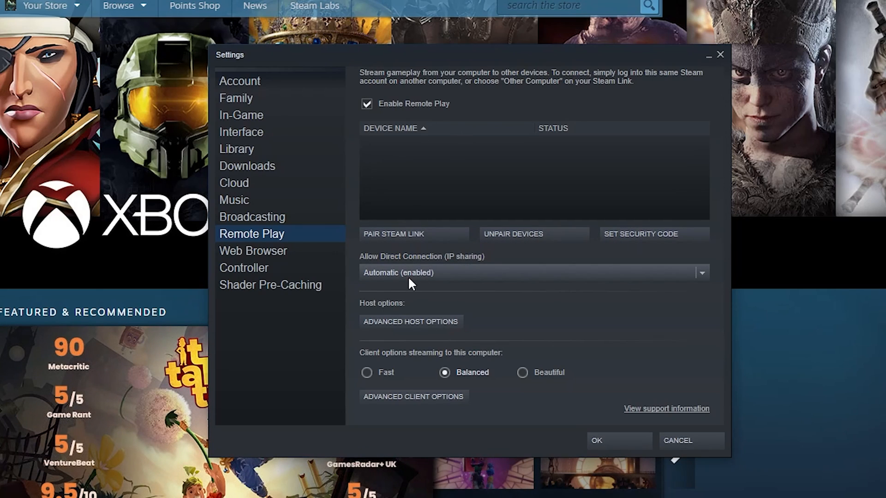
mouse_move(442, 273)
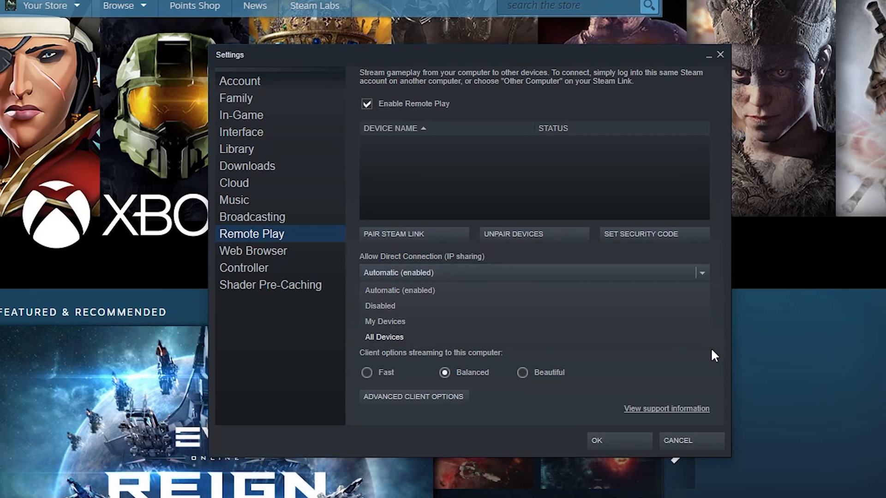
Leave Allow Direct Connection on Automatic and bring up the Advanced Host Options.
click(399, 291)
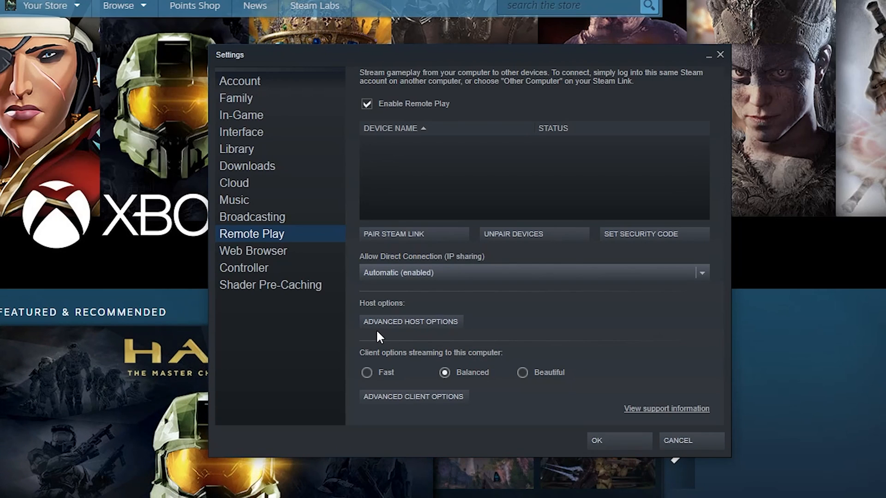
click(409, 321)
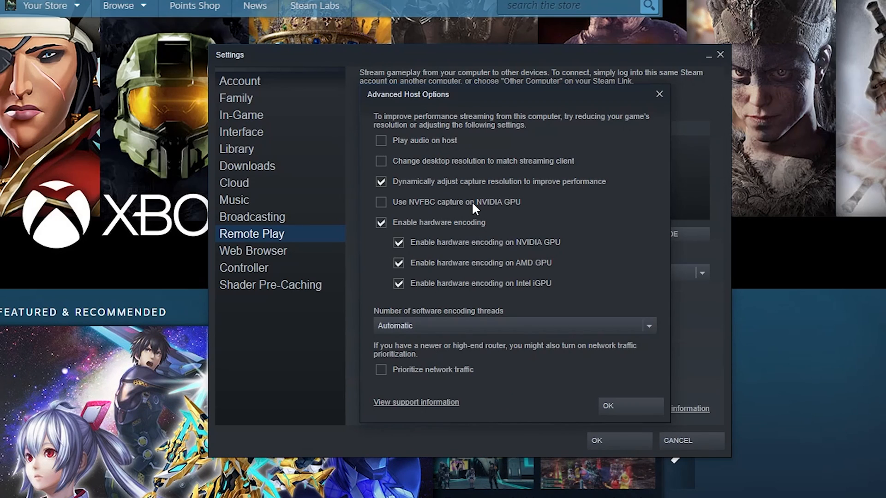
mouse_move(503, 234)
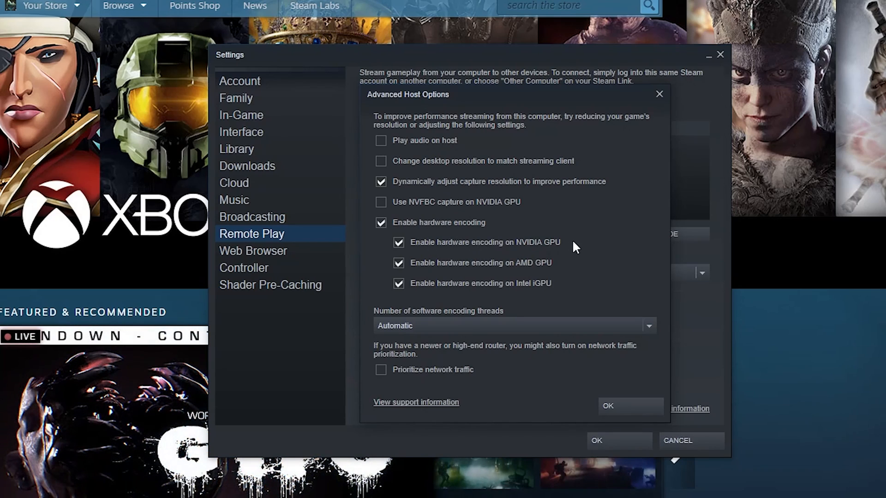
mouse_move(544, 284)
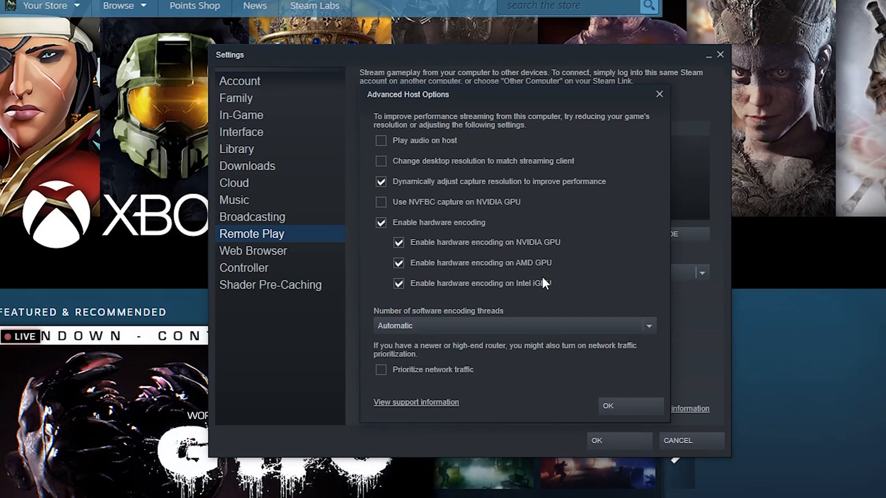
mouse_move(589, 280)
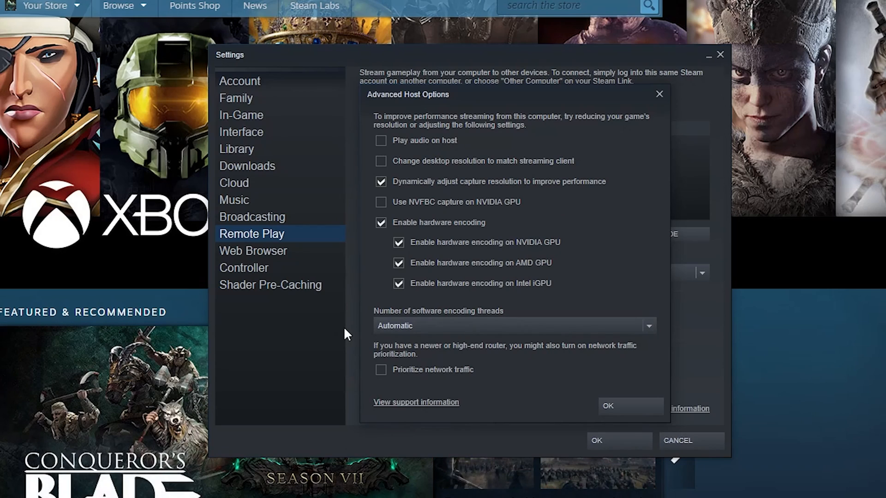
mouse_move(371, 379)
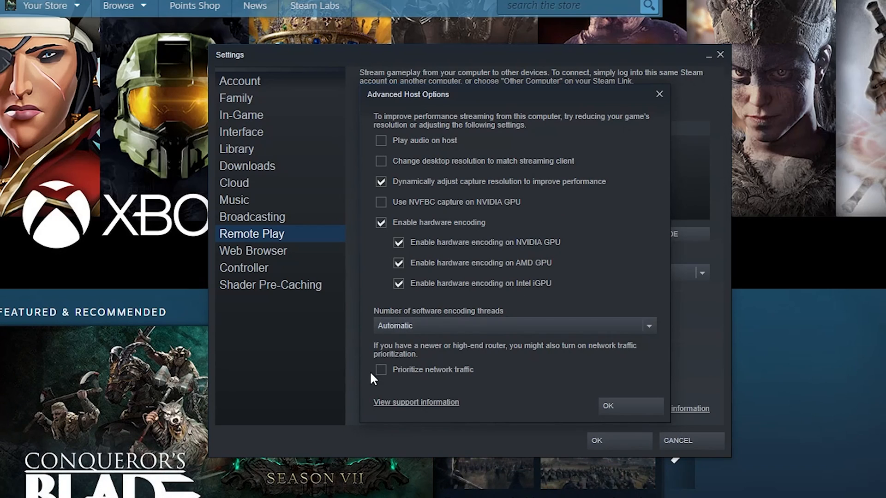
mouse_move(431, 393)
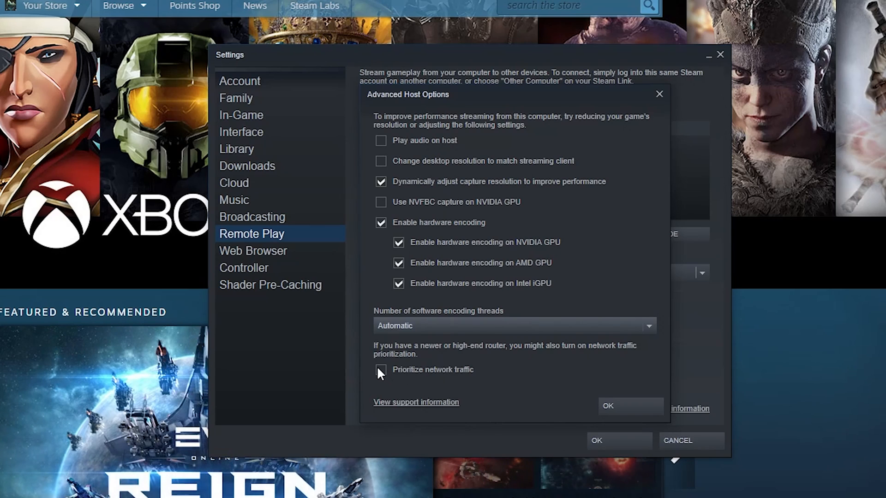
mouse_move(629, 406)
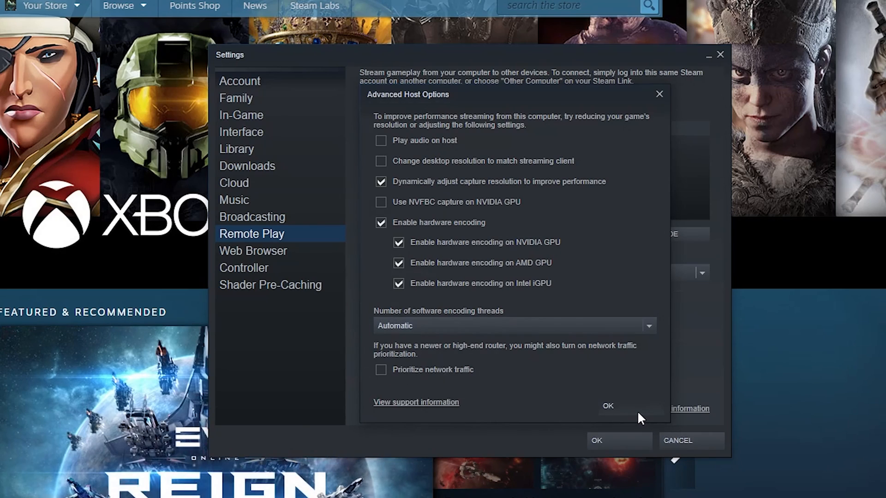
Close the Advanced Host Options with capture and hardware encoding settings unchanged.
click(253, 250)
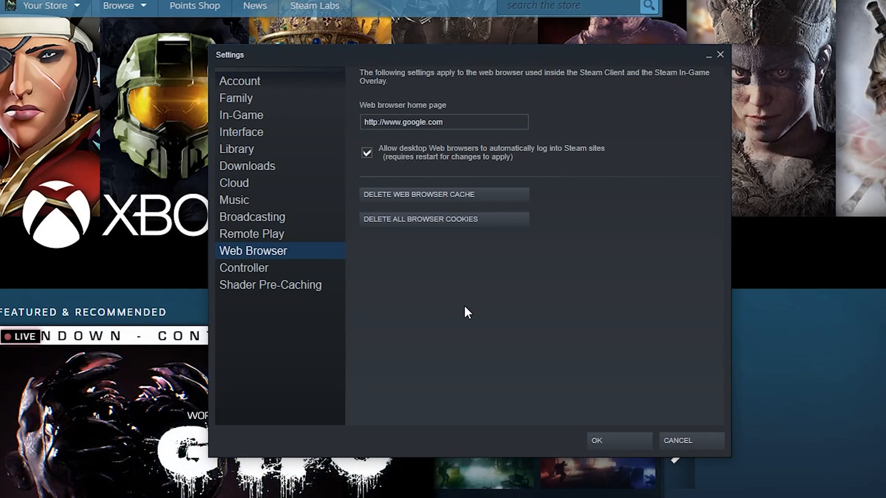
mouse_move(590, 213)
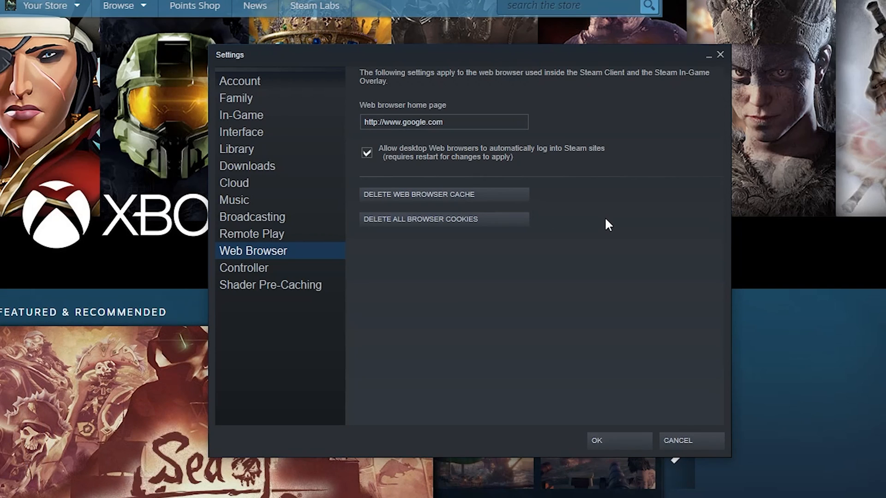
mouse_move(442, 208)
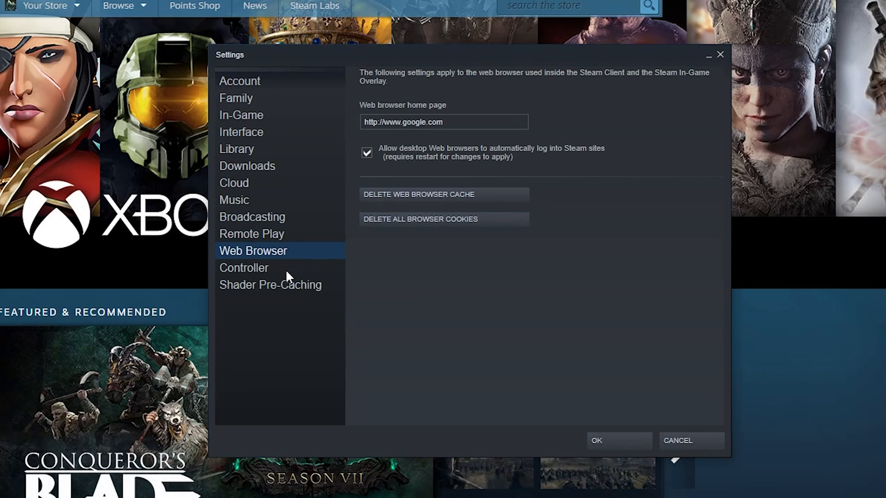
mouse_move(263, 277)
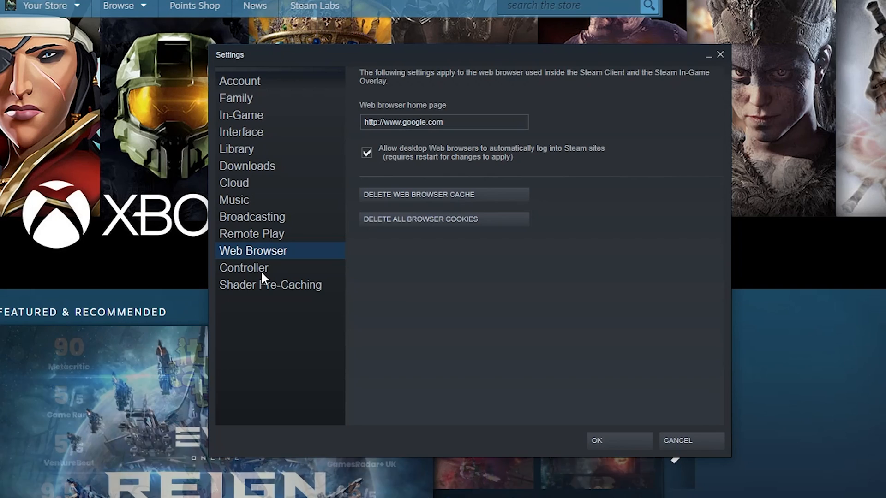
Switch the Settings view to the Controller page.
click(243, 267)
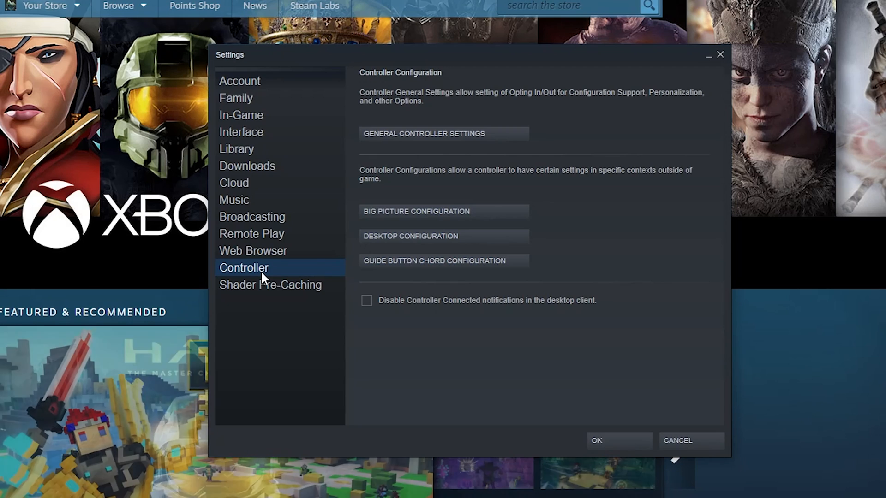
mouse_move(268, 222)
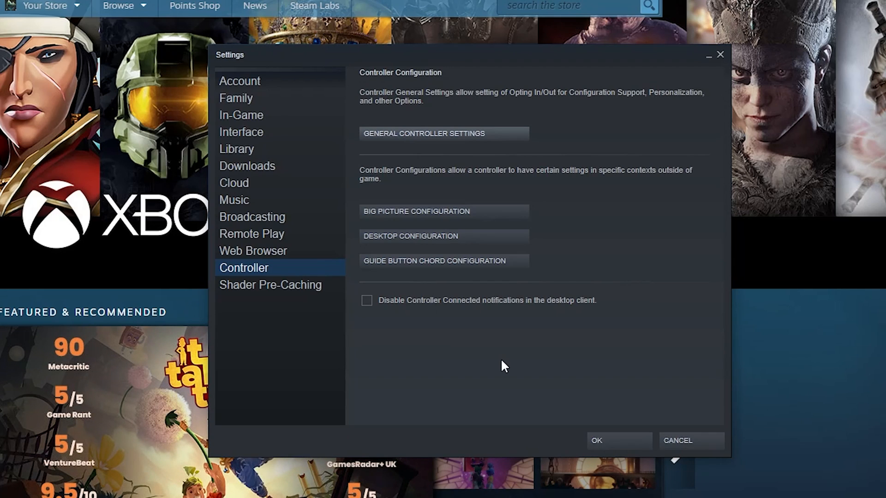
Switch the Settings view to the Shader Pre-Caching page.
click(271, 285)
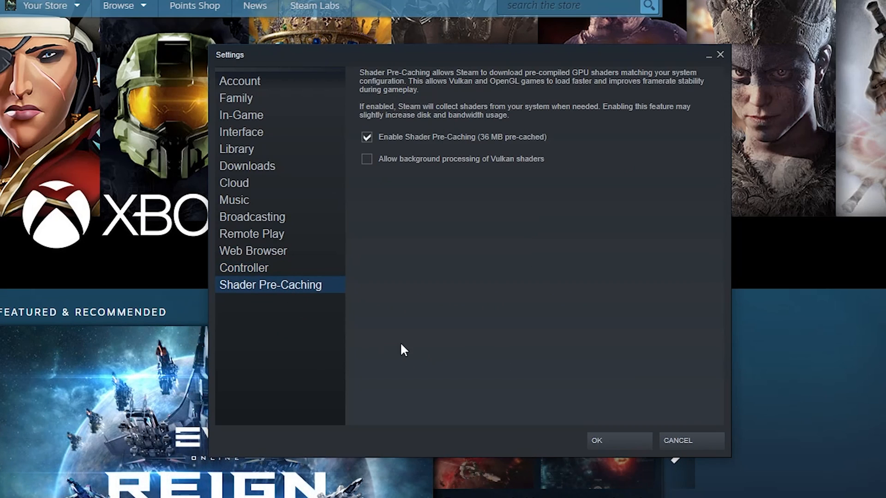
mouse_move(427, 343)
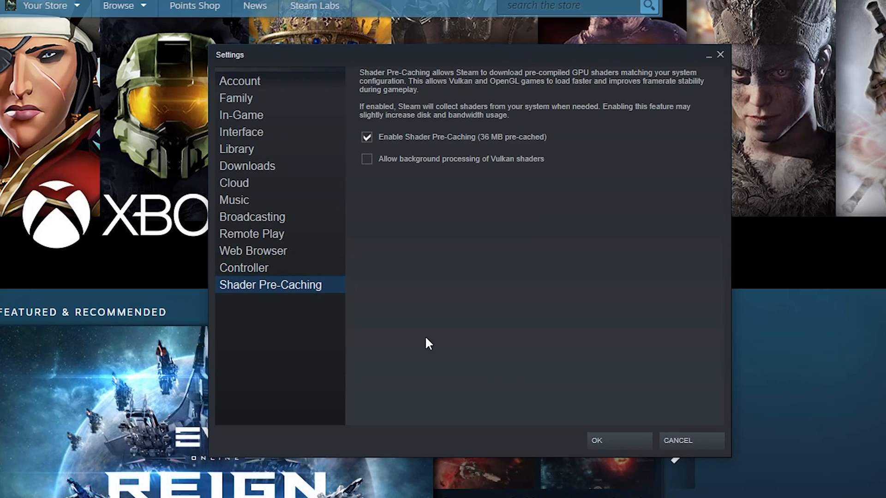